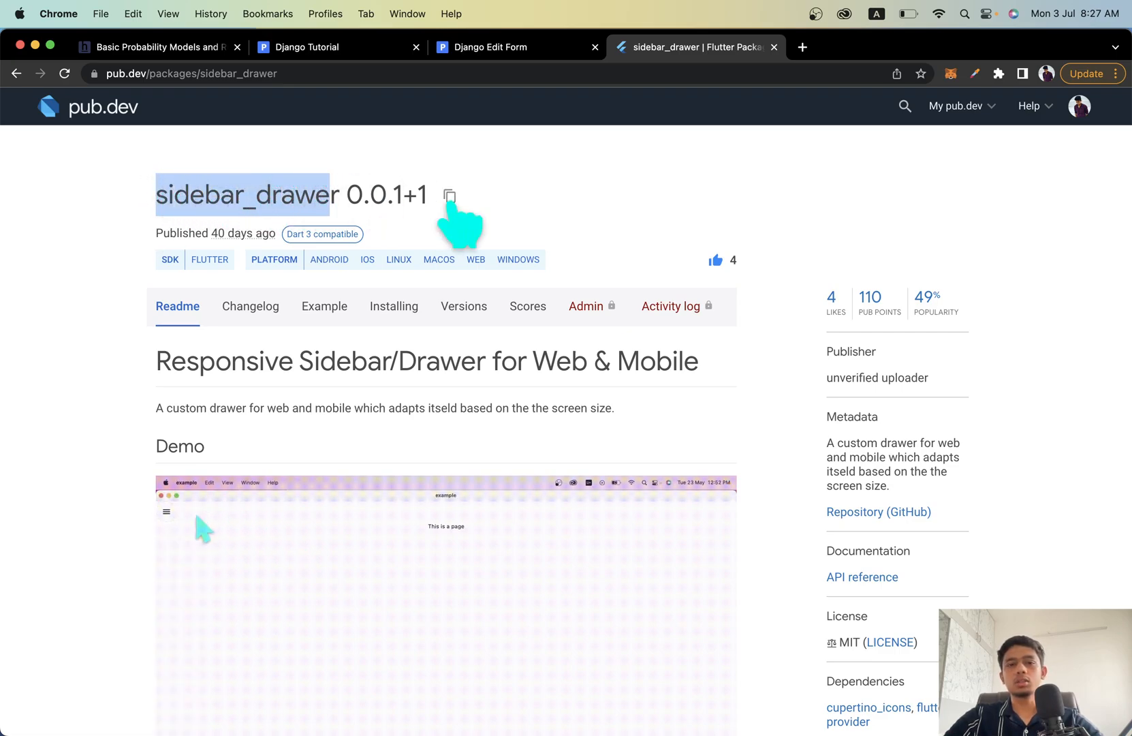
Step: Copy the sidebar_drawer: ^0.0.1+1 dependency line and scroll through the package demo
{"action": "left_click", "coordinate": [450, 195]}
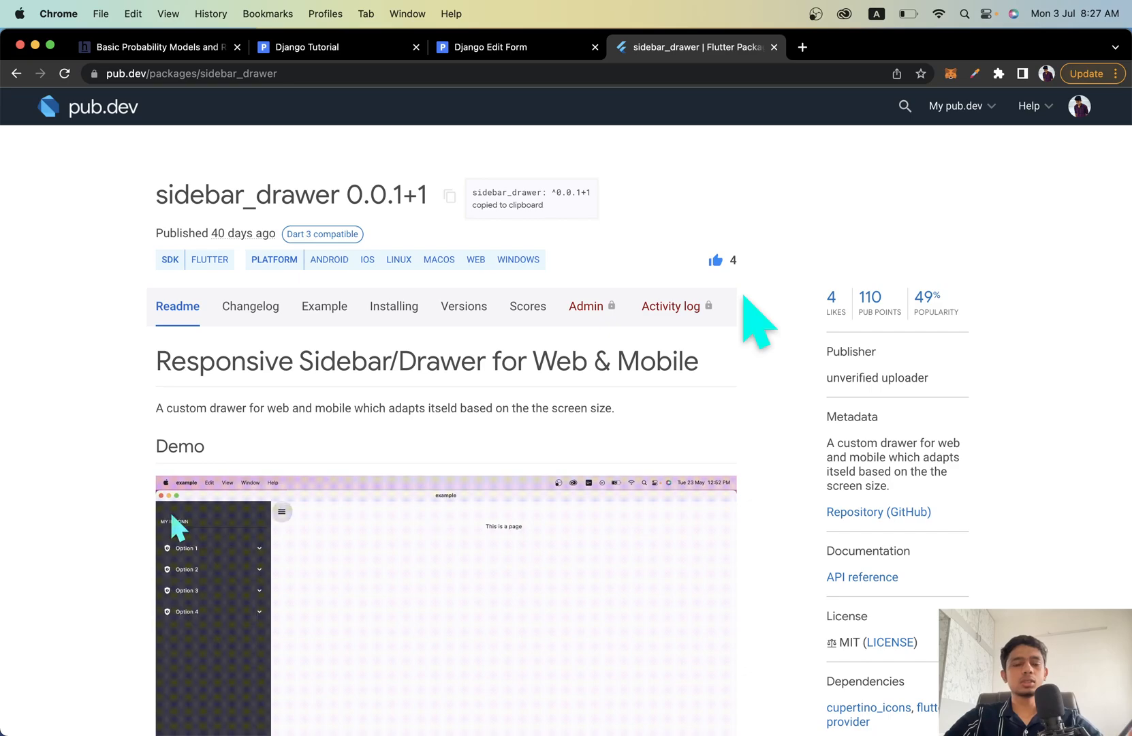
{"action": "scroll", "scroll_direction": "down", "scroll_amount": 3}
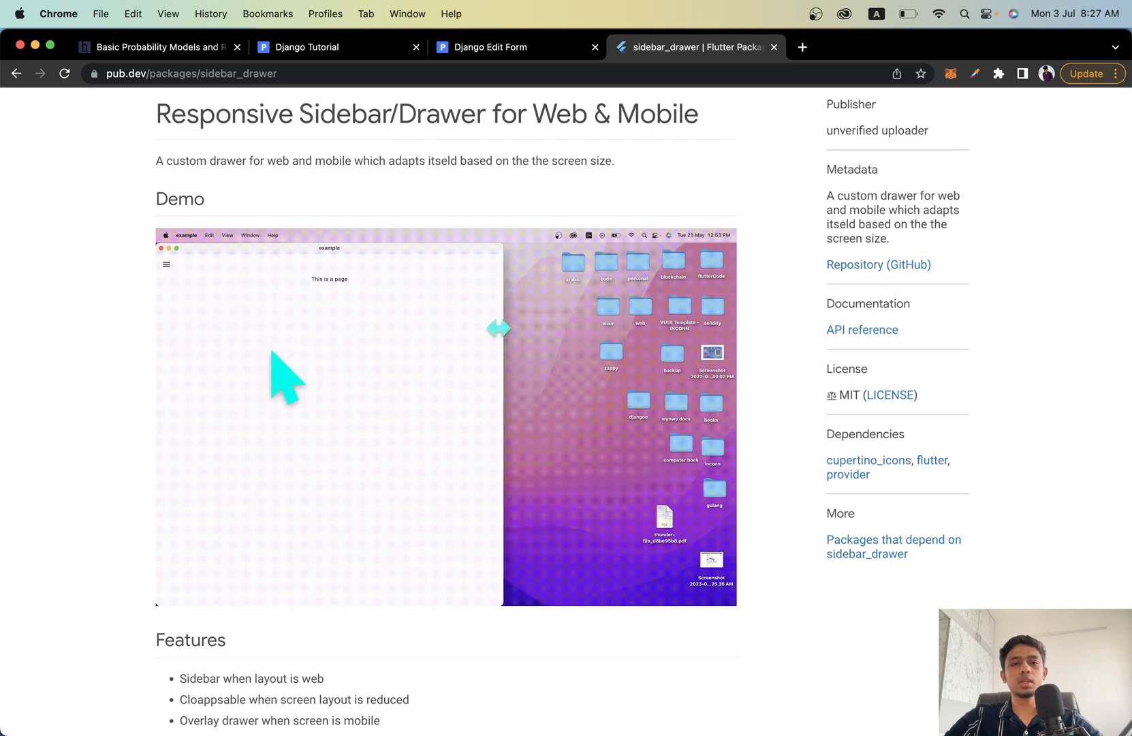
{"action": "left_click_drag", "start_coordinate": [500, 328], "coordinate": [449, 328]}
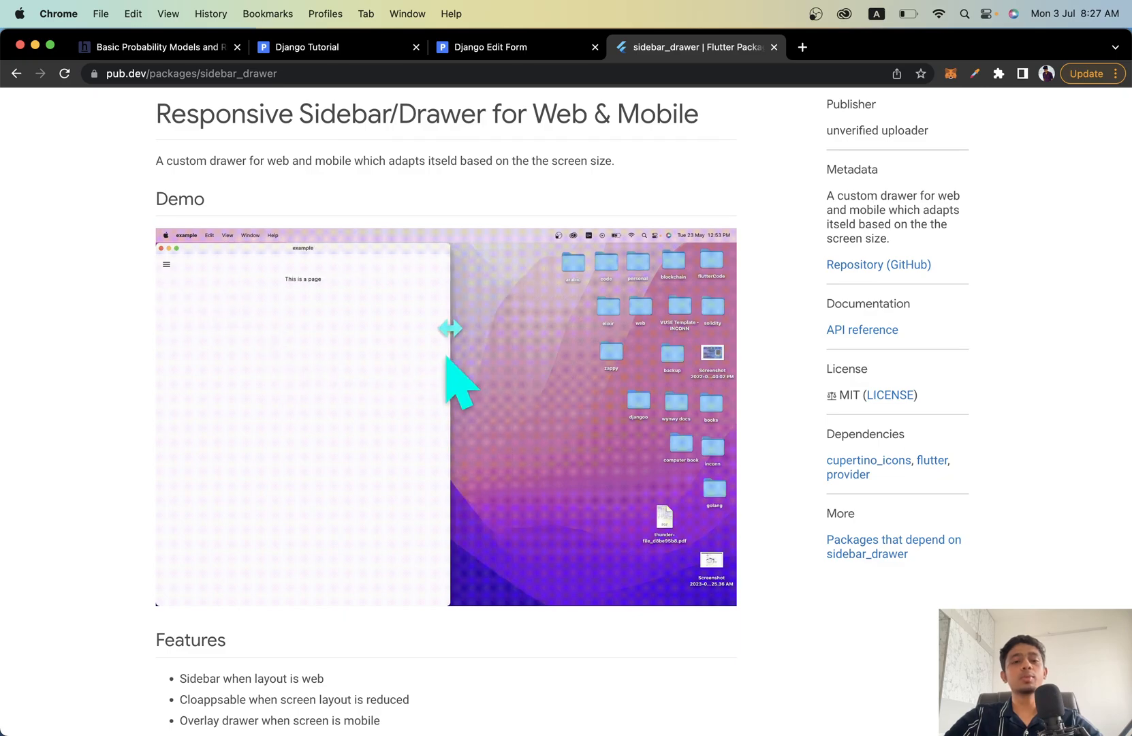
{"action": "mouse_move", "coordinate": [562, 333]}
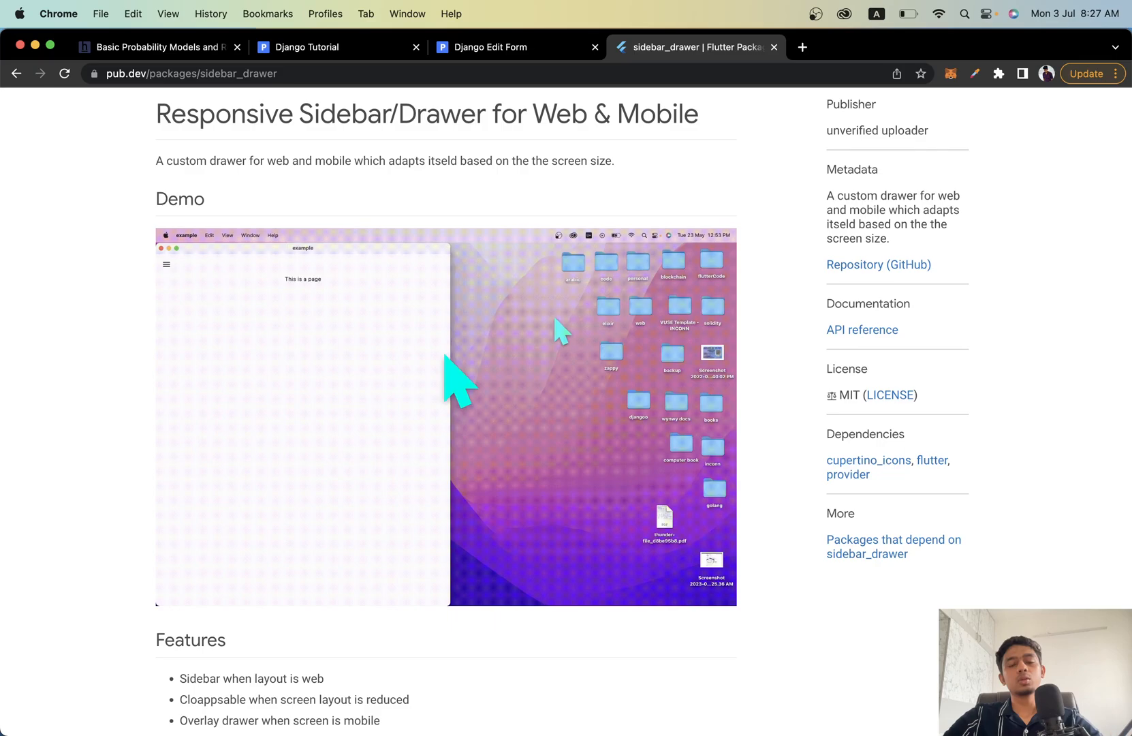
{"action": "mouse_move", "coordinate": [452, 317]}
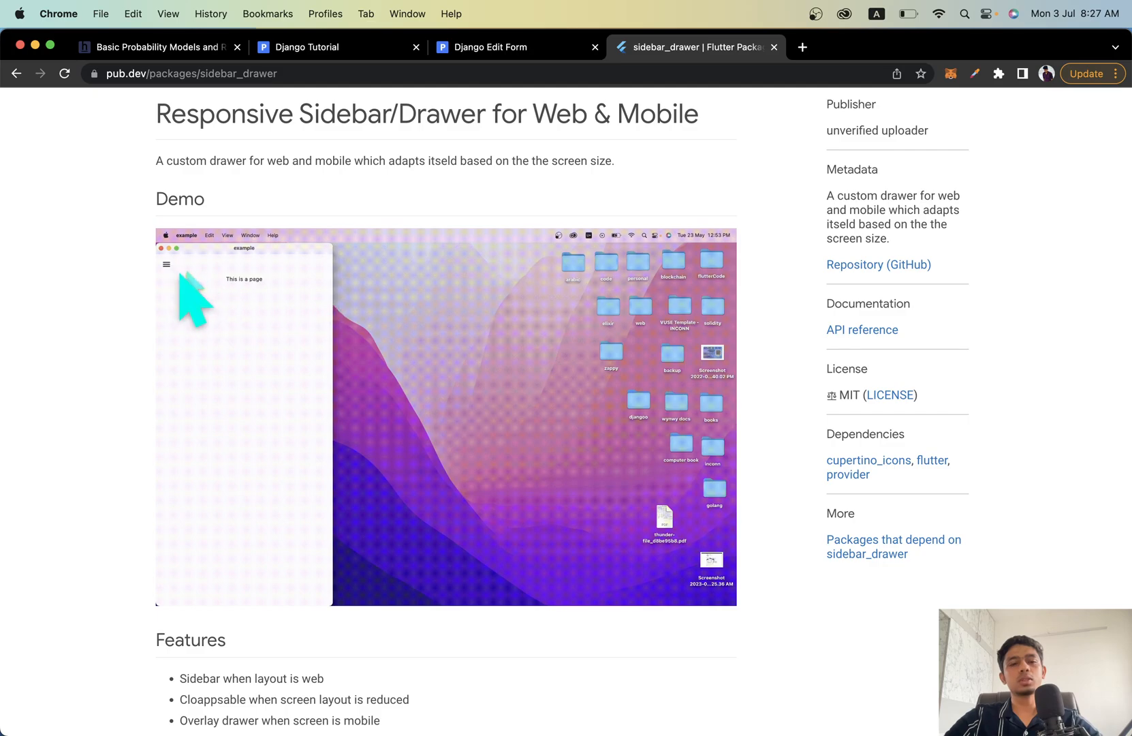
{"action": "mouse_move", "coordinate": [166, 263]}
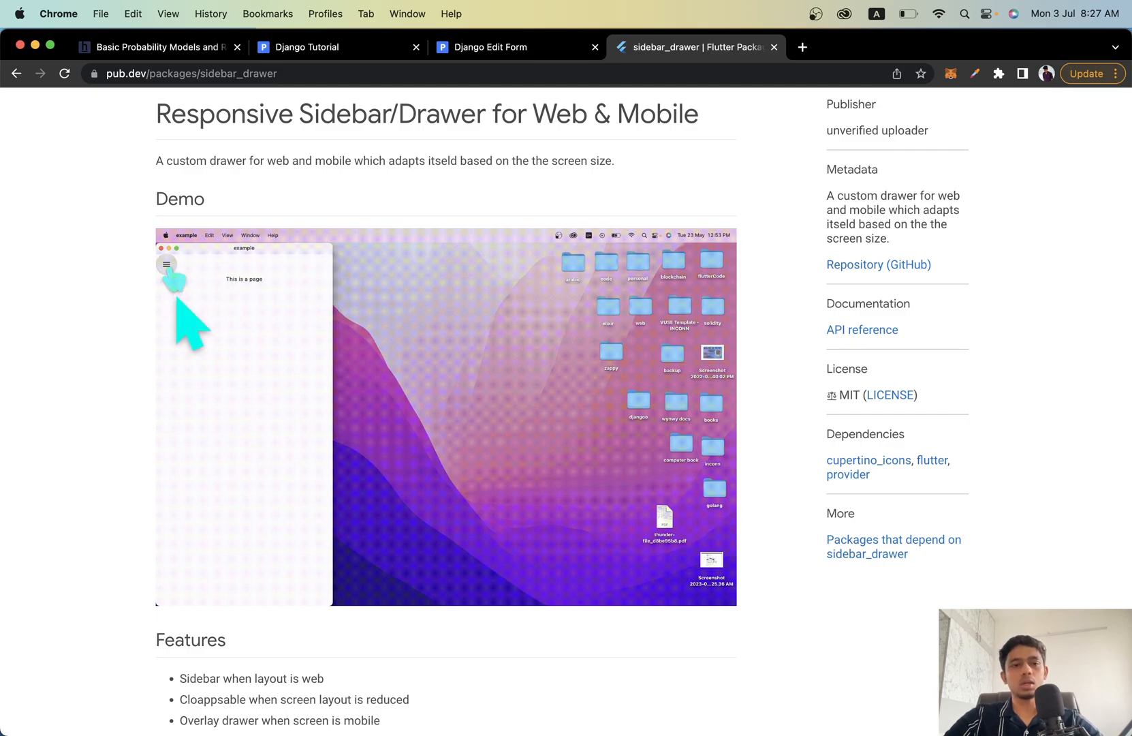
{"action": "left_click", "coordinate": [166, 263]}
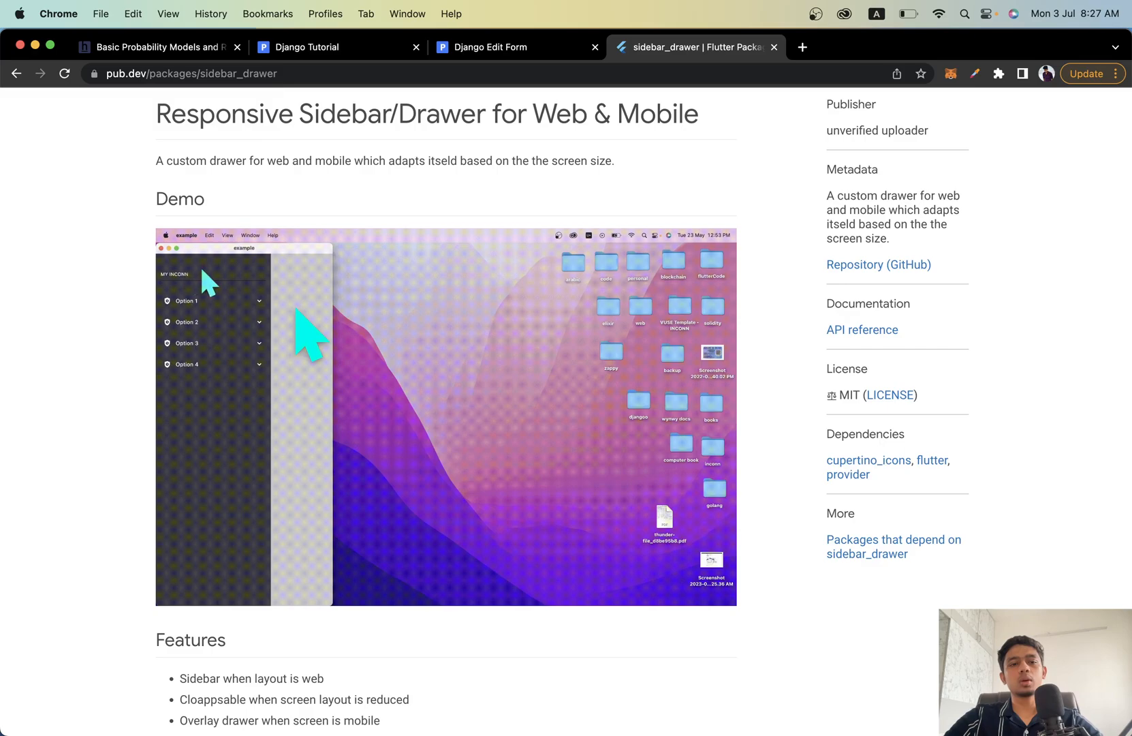
{"action": "mouse_move", "coordinate": [340, 372]}
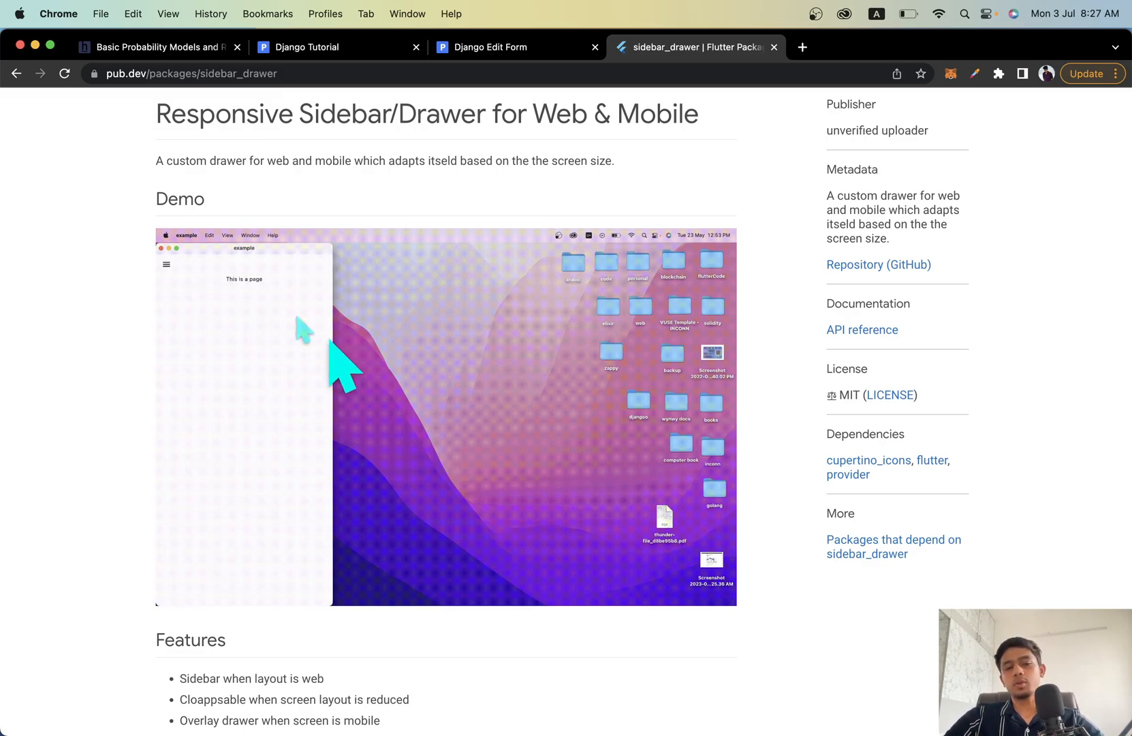
{"action": "scroll", "scroll_direction": "down", "scroll_amount": 3}
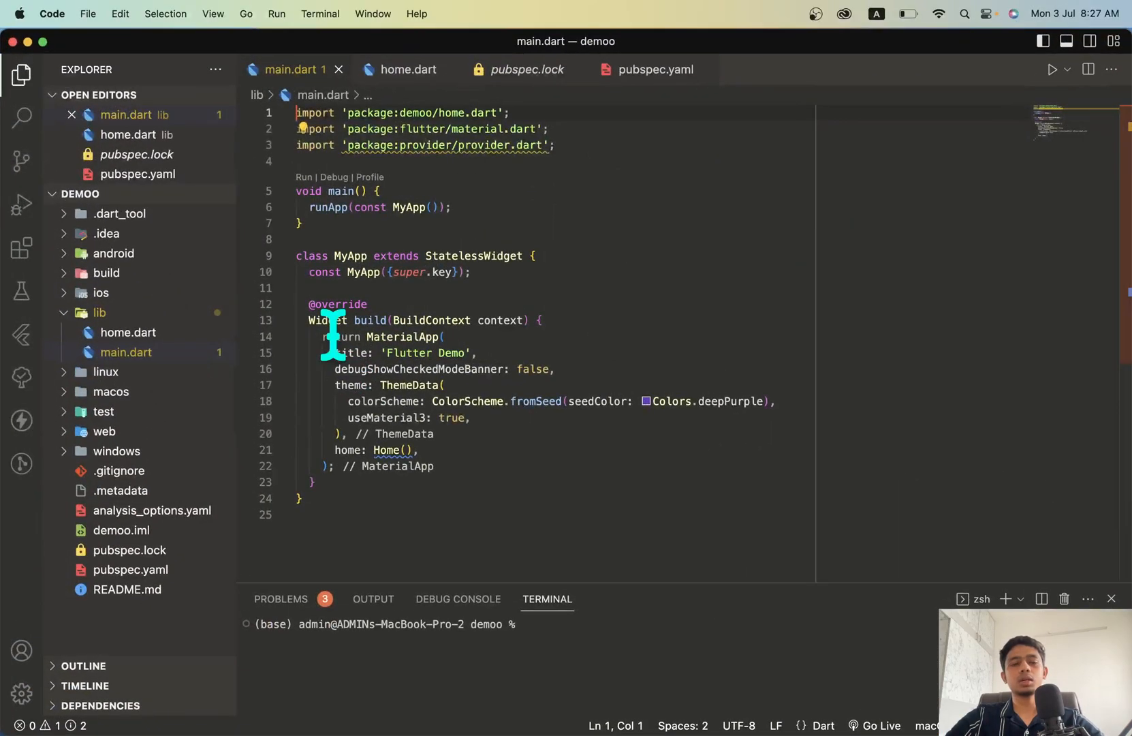
Step: Add sidebar_drawer: ^0.0.1+1 under dependencies in pubspec.yaml and save
{"action": "left_click", "coordinate": [130, 551]}
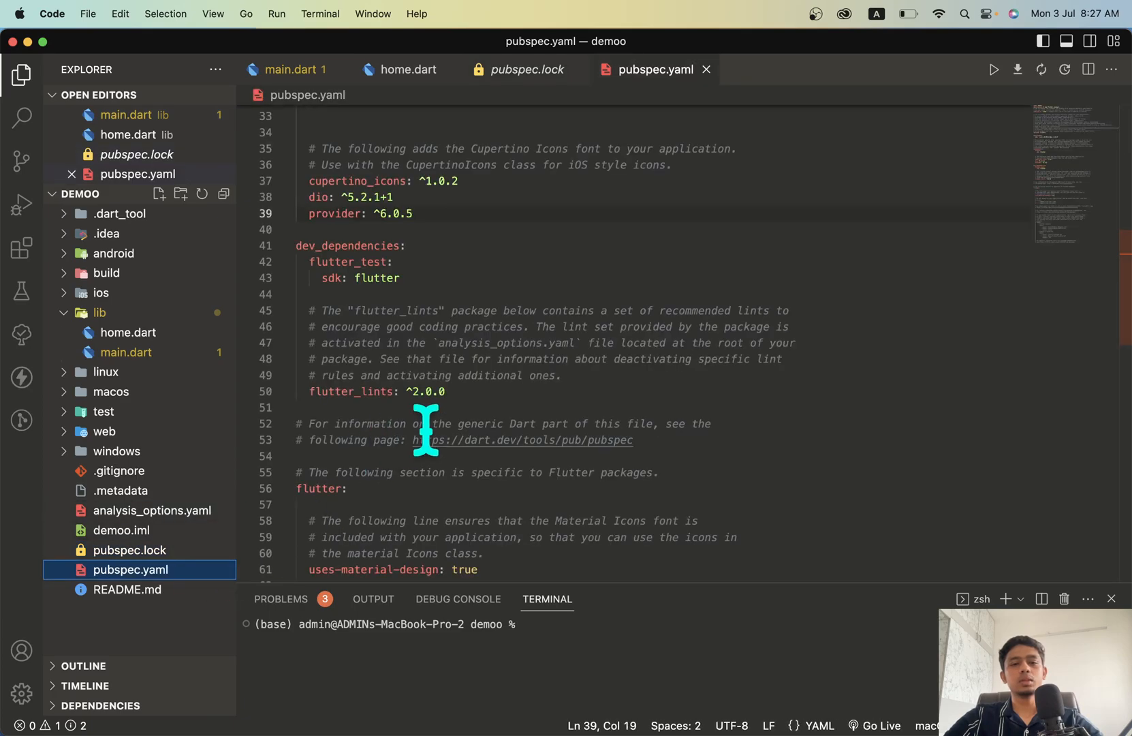
{"action": "type", "text": "sidebar_drawer: ^0.0.1+1"}
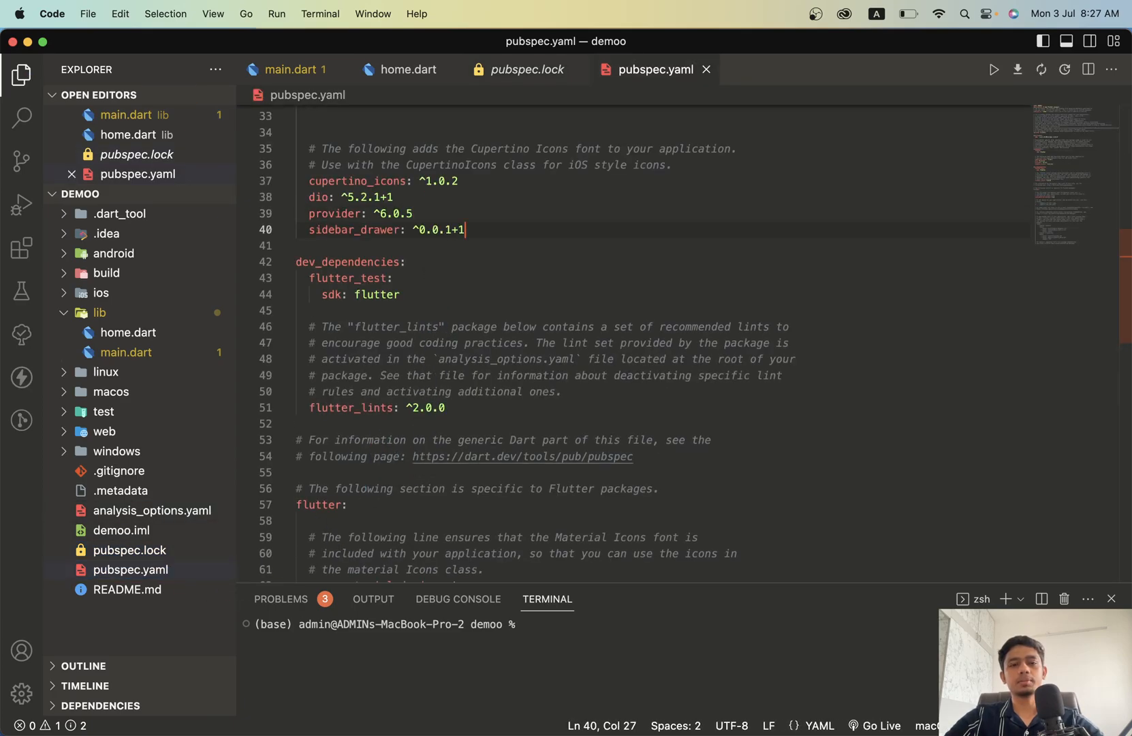
{"action": "key", "text": "F3"}
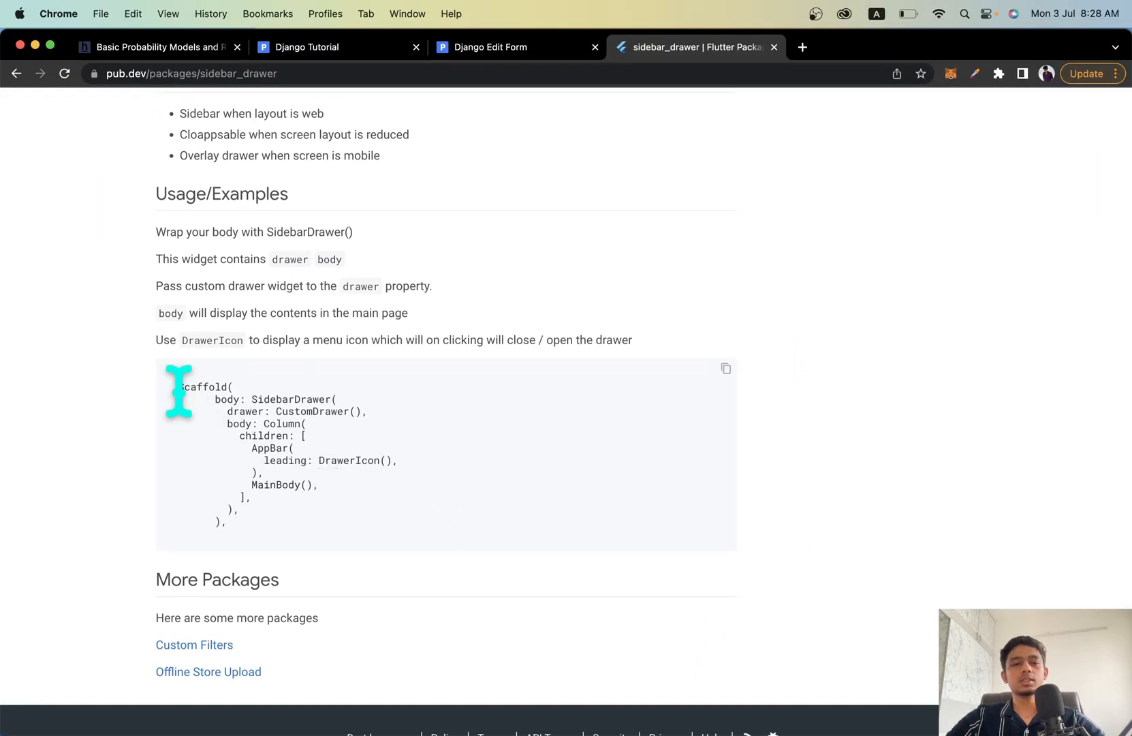
{"action": "double_click", "coordinate": [291, 399]}
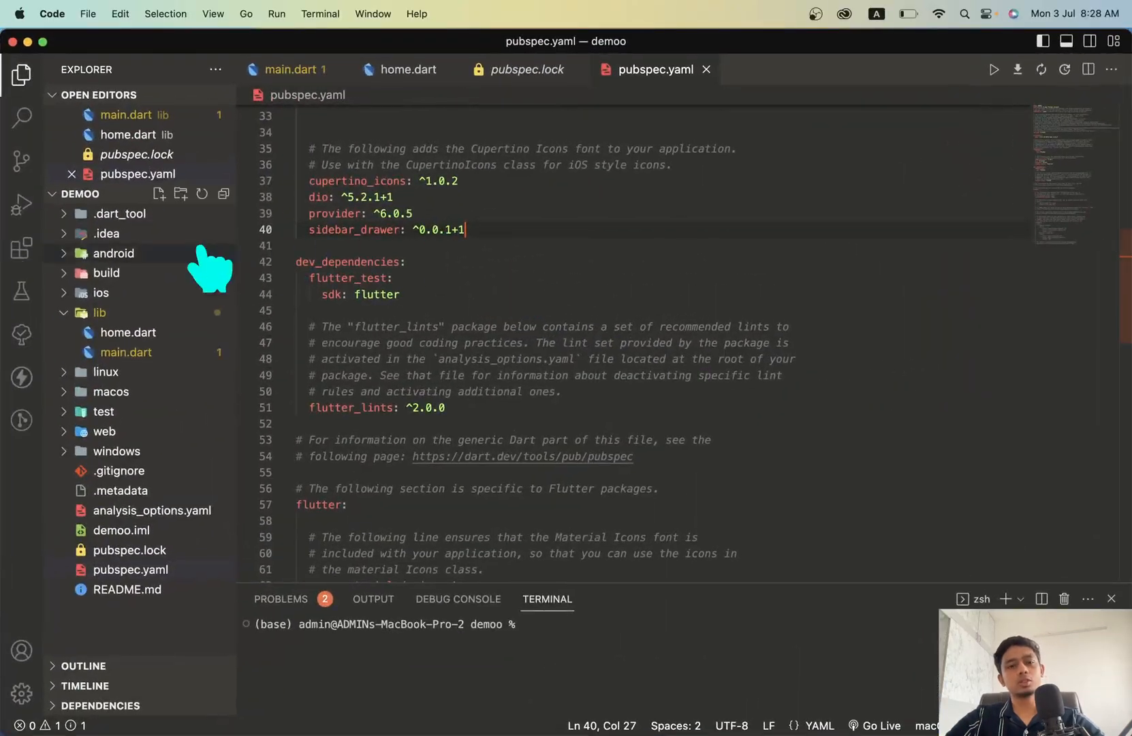
Step: In home.dart, make the Scaffold body a SidebarDrawer, accepting the sidebar_drawer auto-import
{"action": "left_click", "coordinate": [125, 353]}
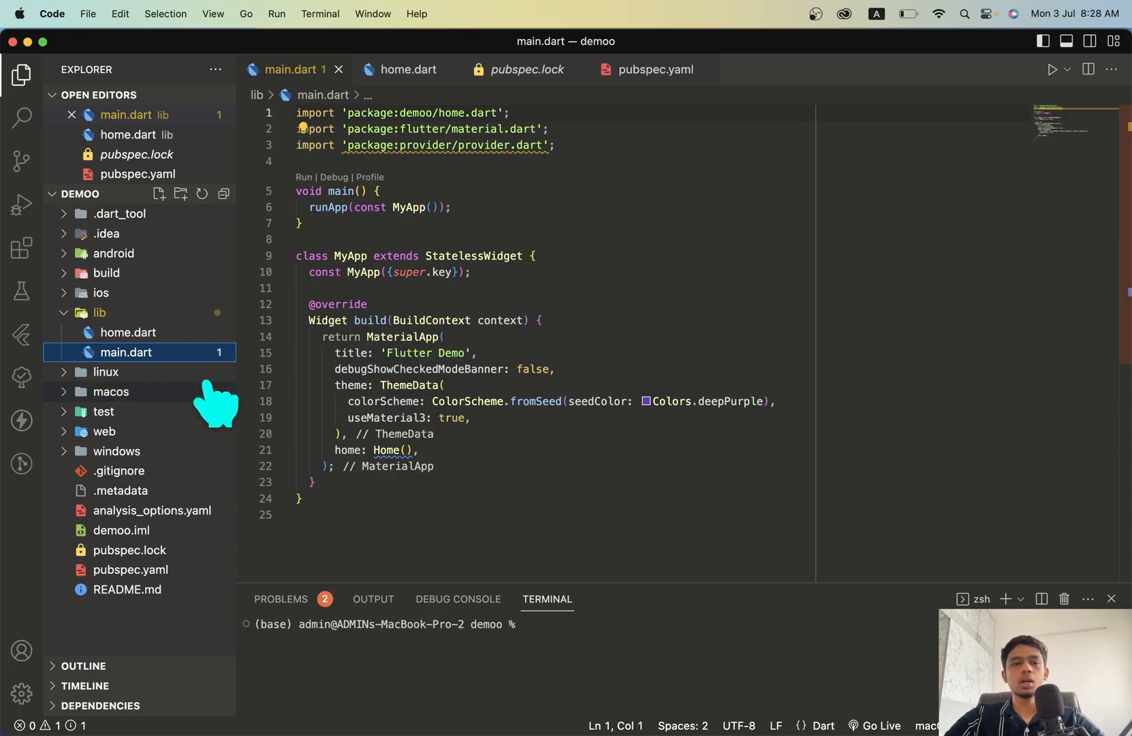
{"action": "left_click", "coordinate": [128, 332]}
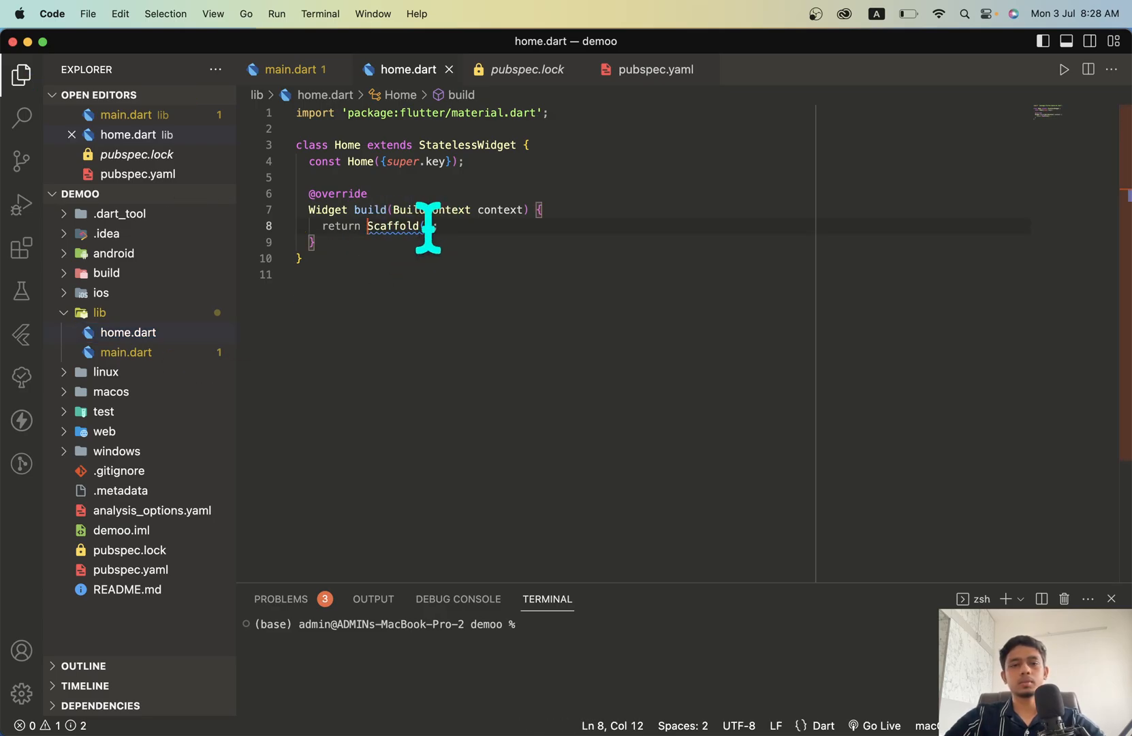
{"action": "type", "text": "("}
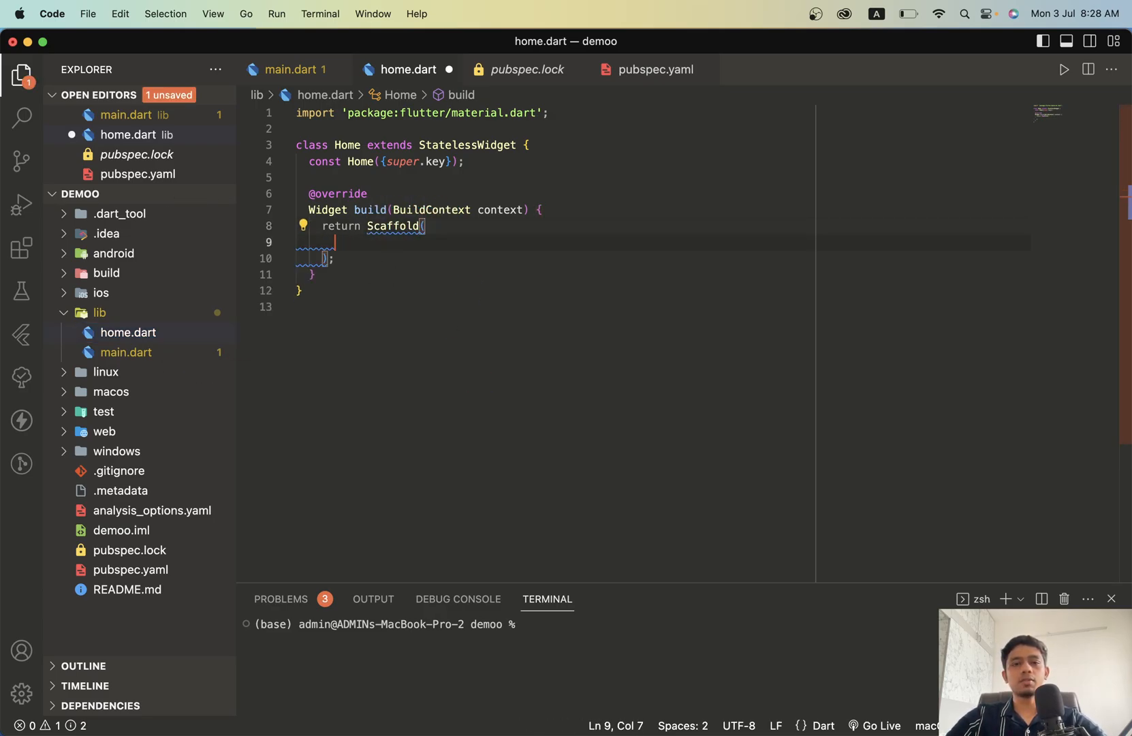
{"action": "type", "text": "body: ,"}
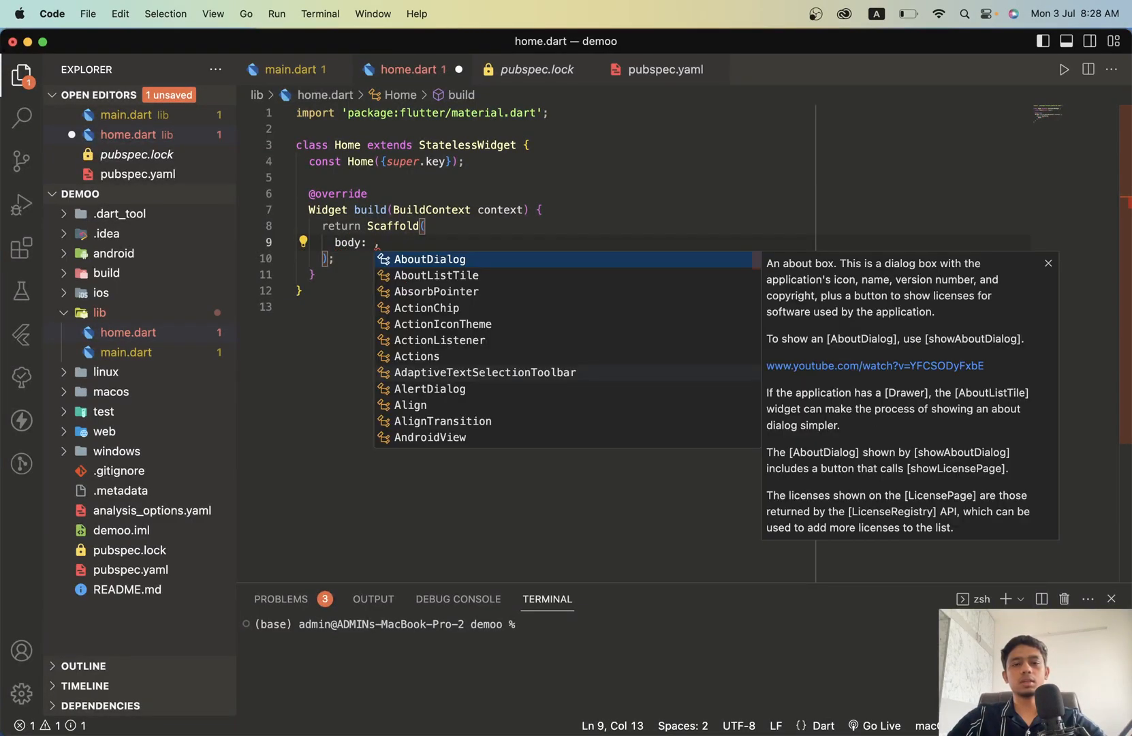
{"action": "type", "text": "S"}
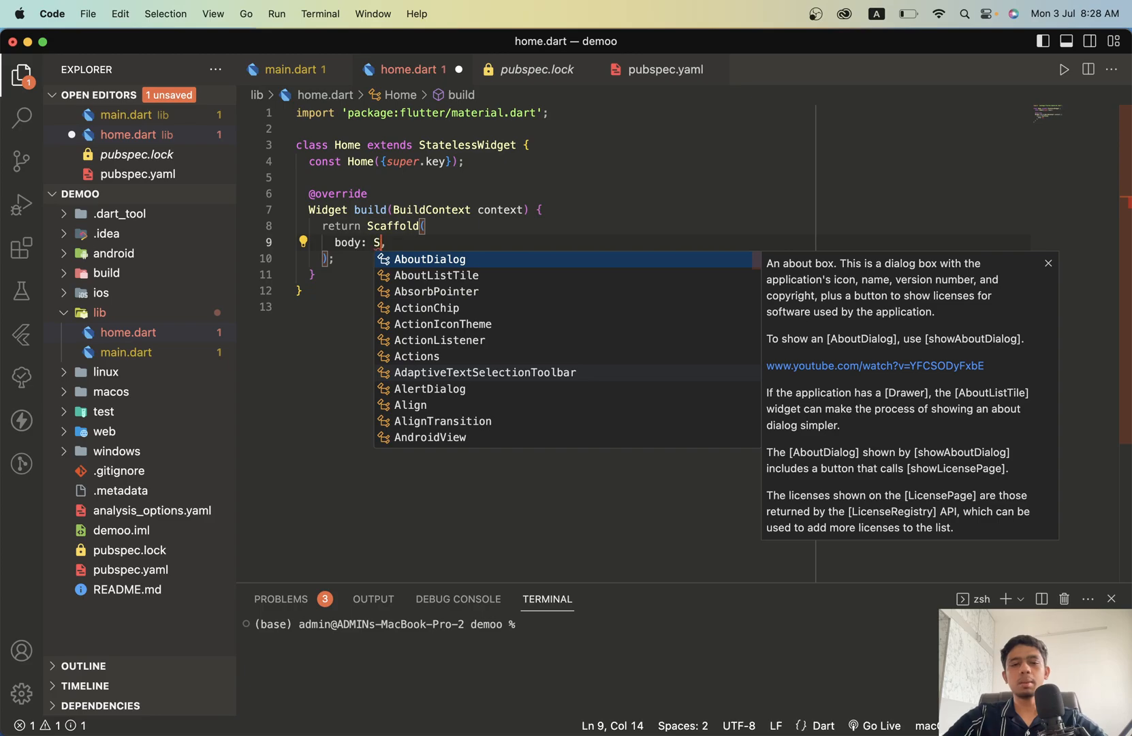
{"action": "type", "text": "ide"}
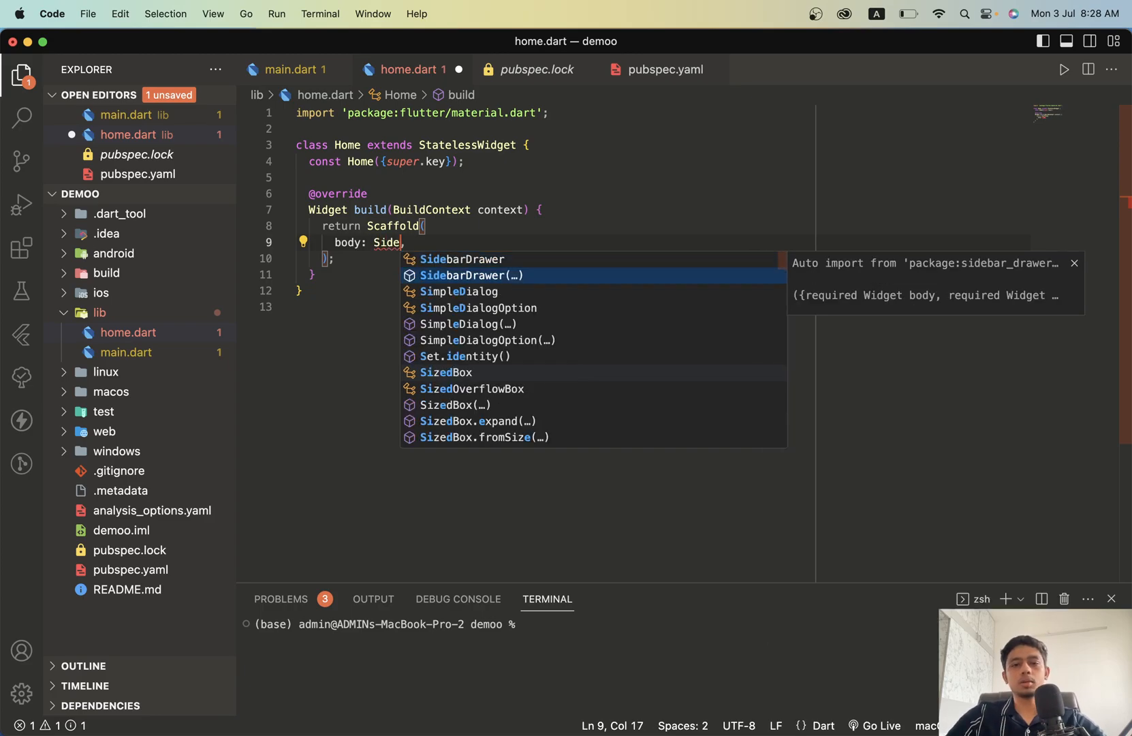
{"action": "left_click", "coordinate": [472, 276]}
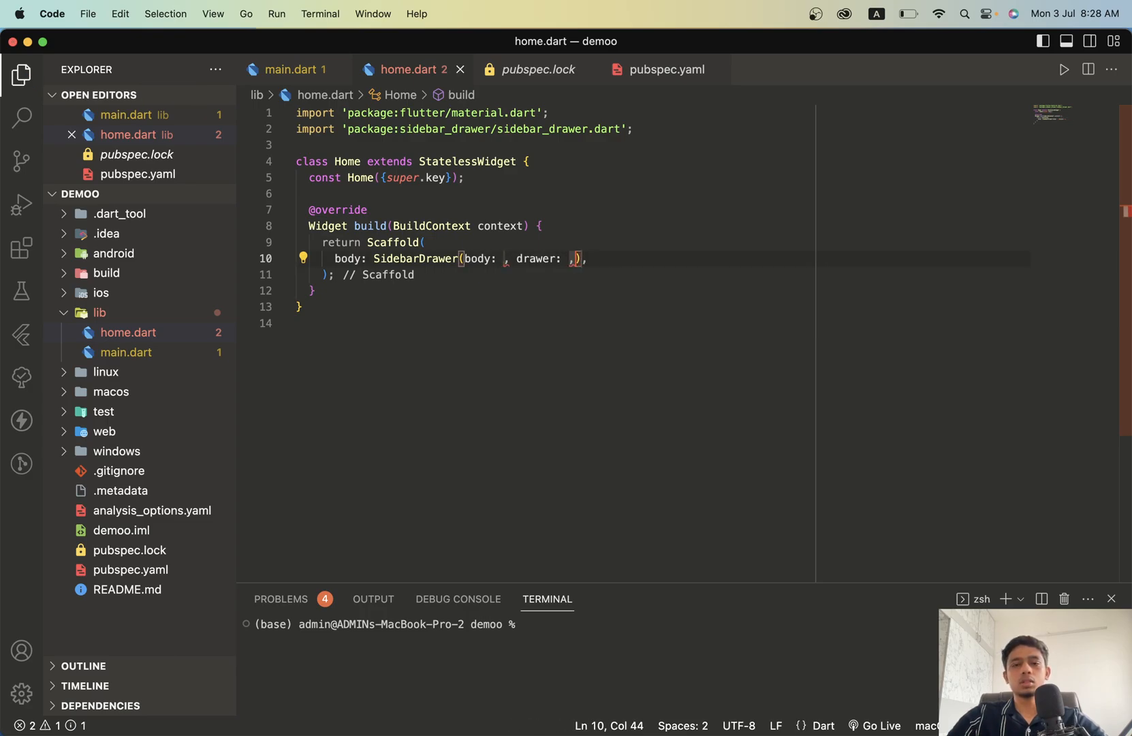
{"action": "key", "text": "Backspace"}
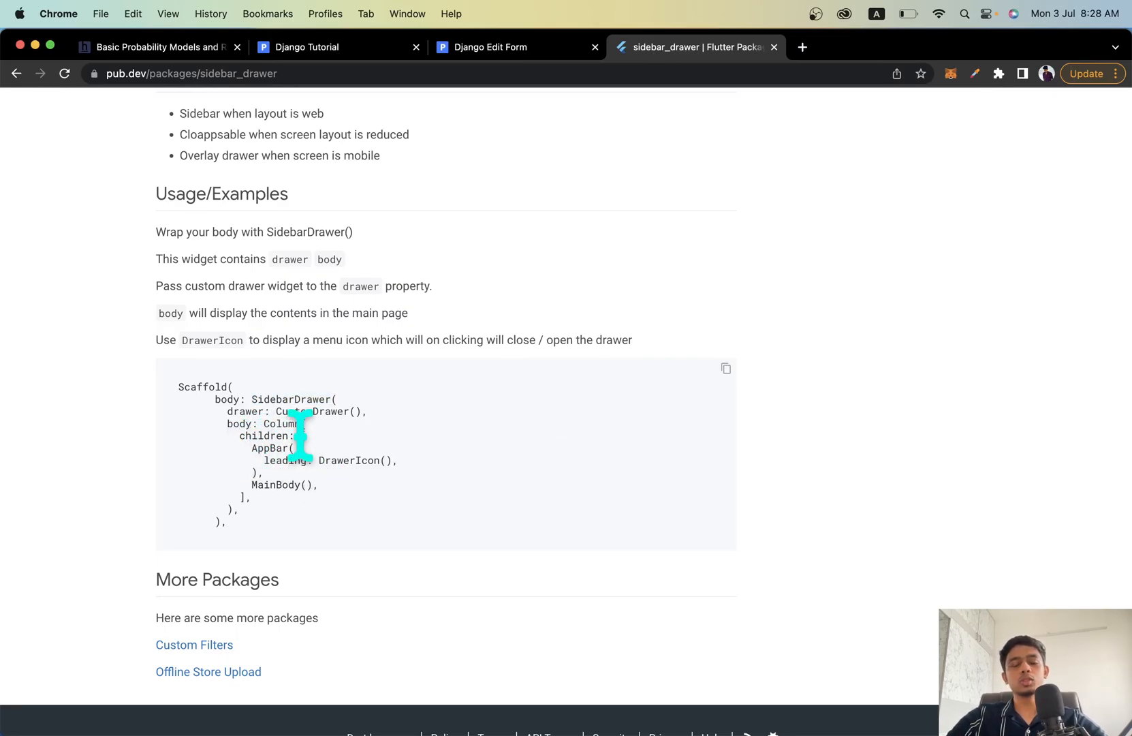
{"action": "key", "text": "cmd+tab"}
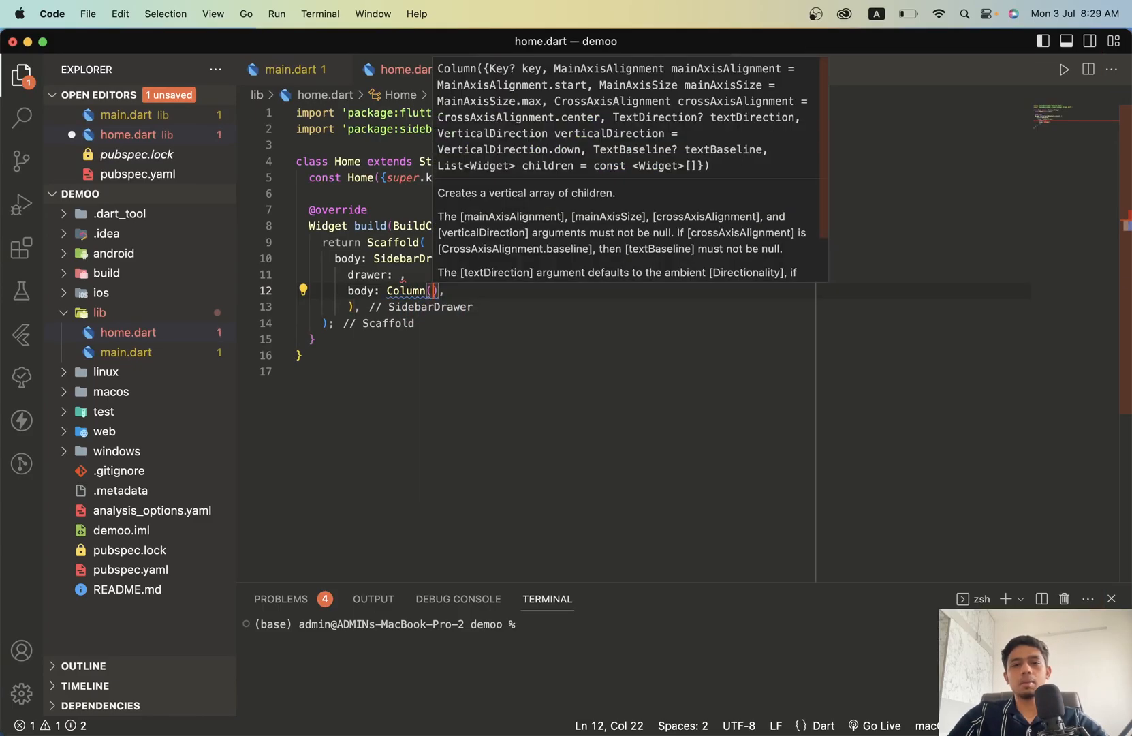
Step: Fill the Column children with AppBar() and Text('MAIN BODY')
{"action": "type", "text": "children: [],"}
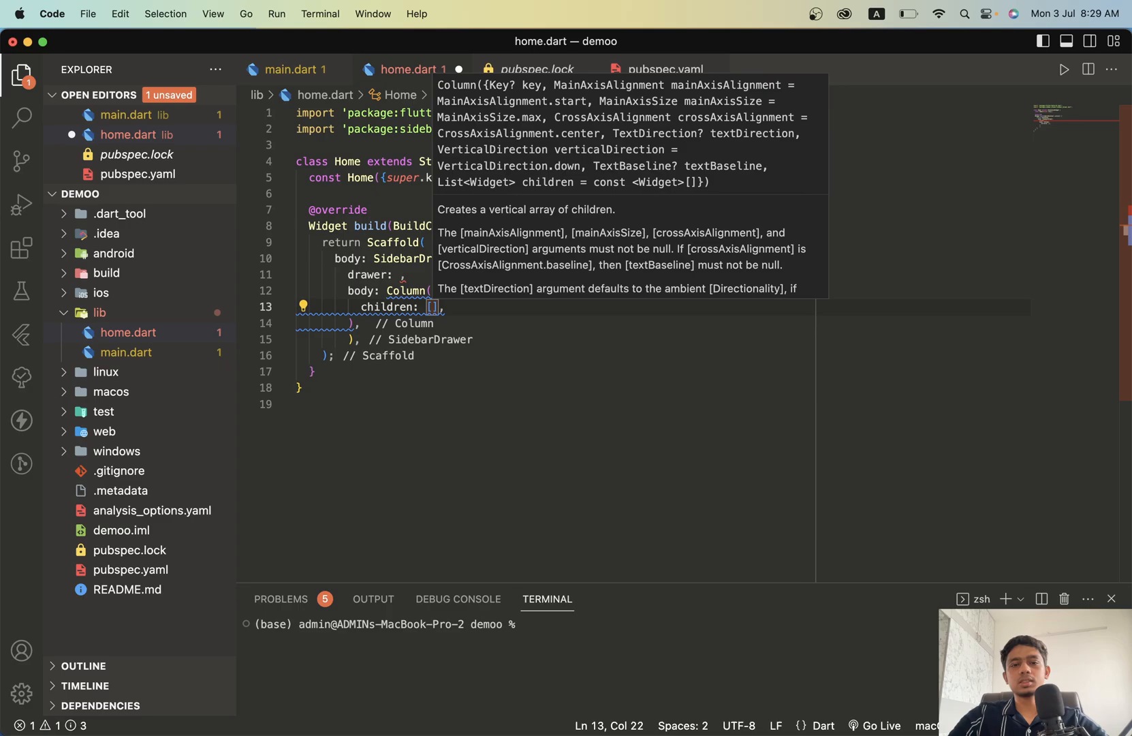
{"action": "type", "text": "AppBar()"}
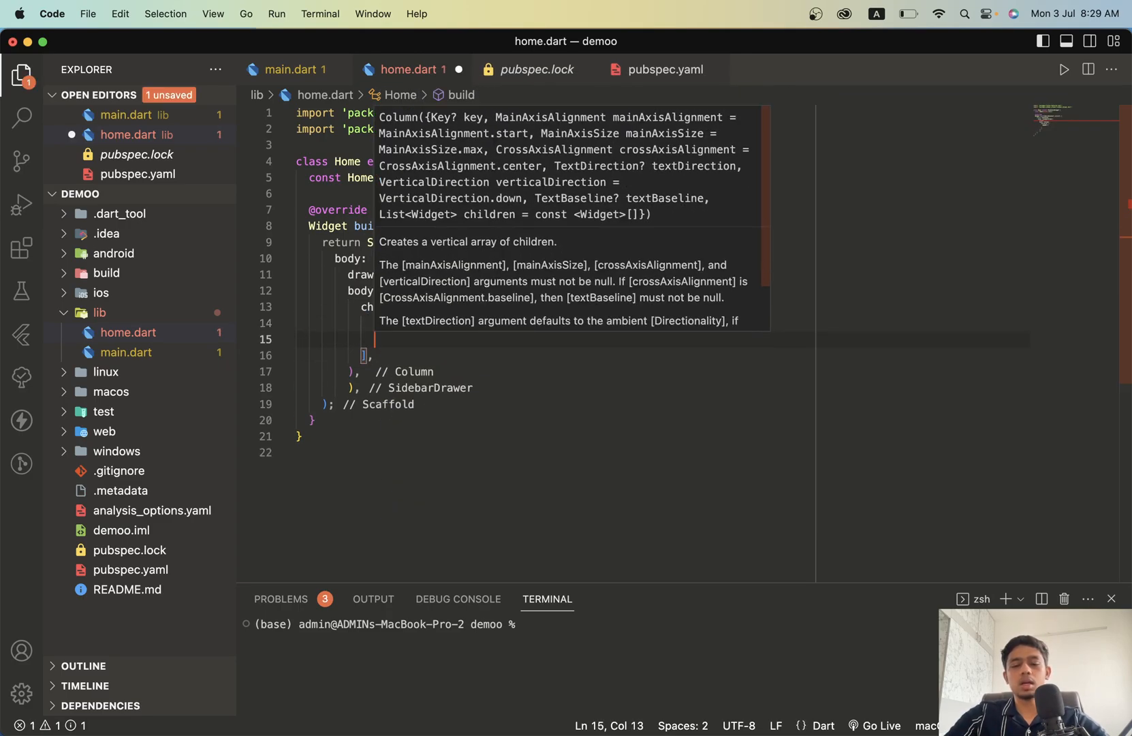
{"action": "type", "text": "Text('MAIN"}
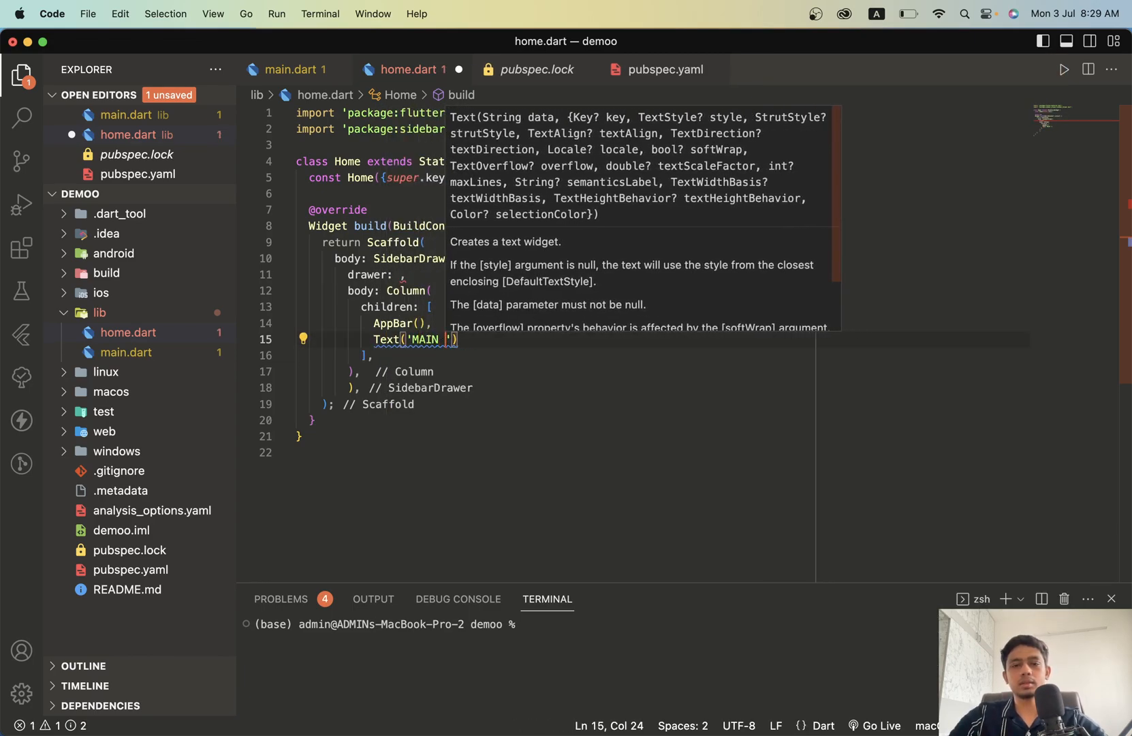
{"action": "type", "text": "BODY"}
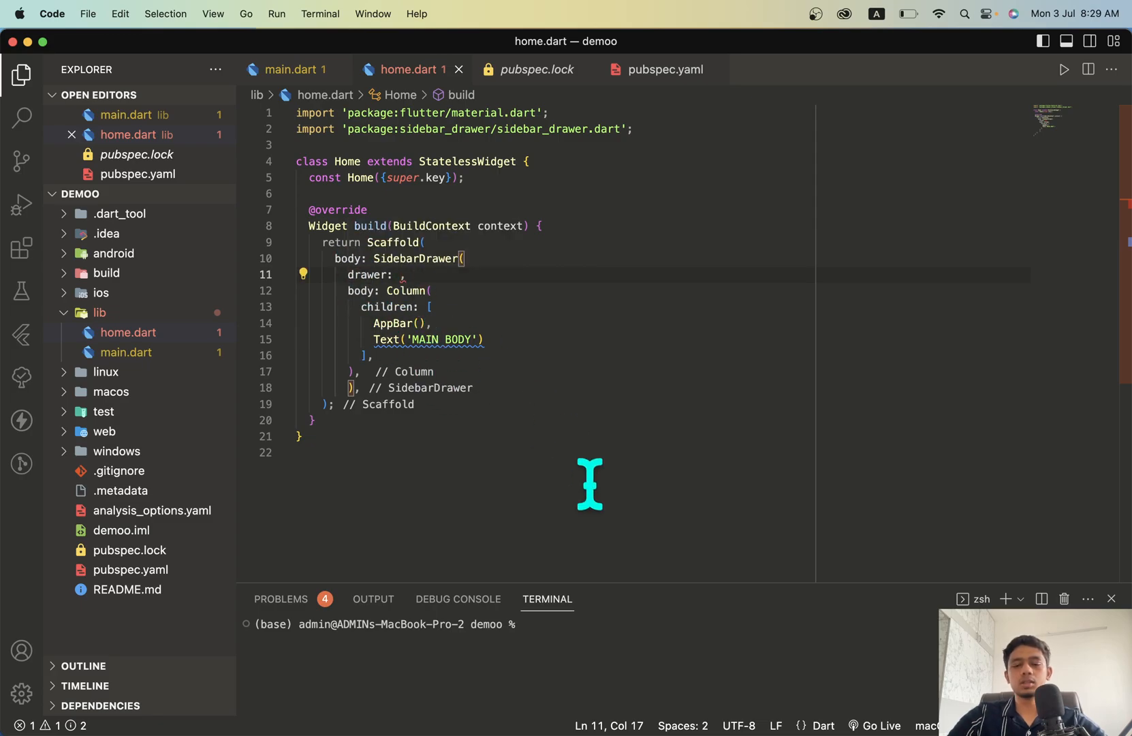
Step: Make the drawer a ListView with Text('ASD') children
{"action": "type", "text": "LISTV"}
{"action": "type", "text": "C"}
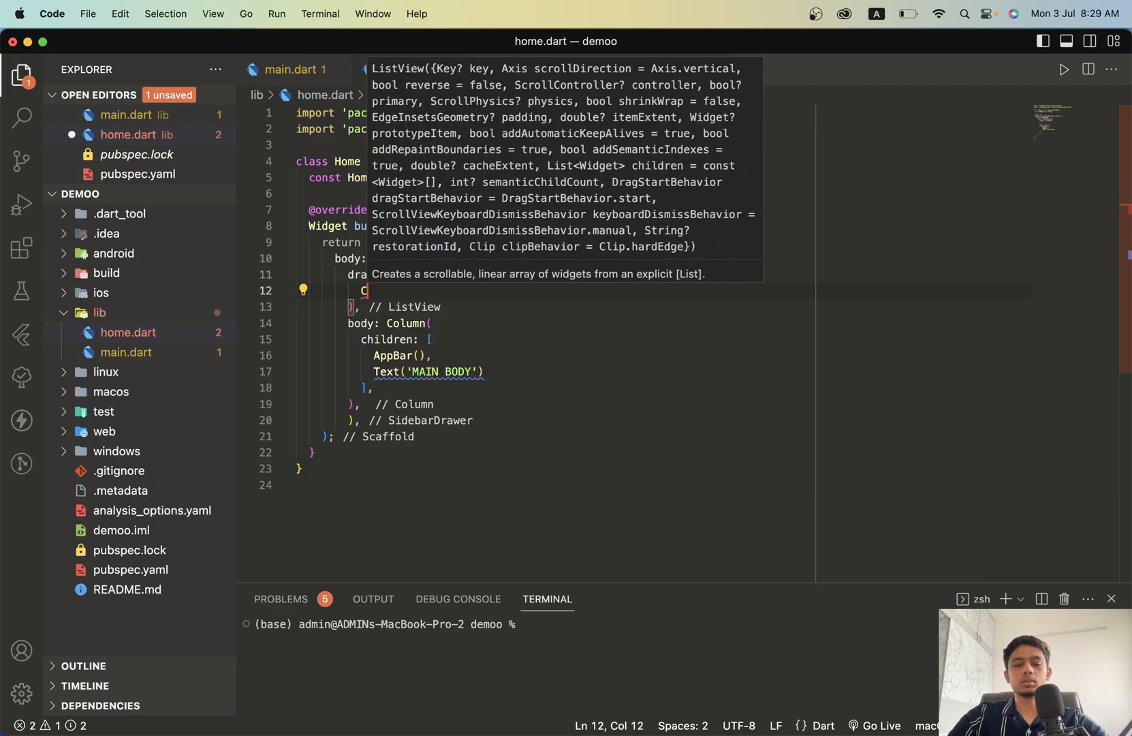
{"action": "type", "text": "t('data"}
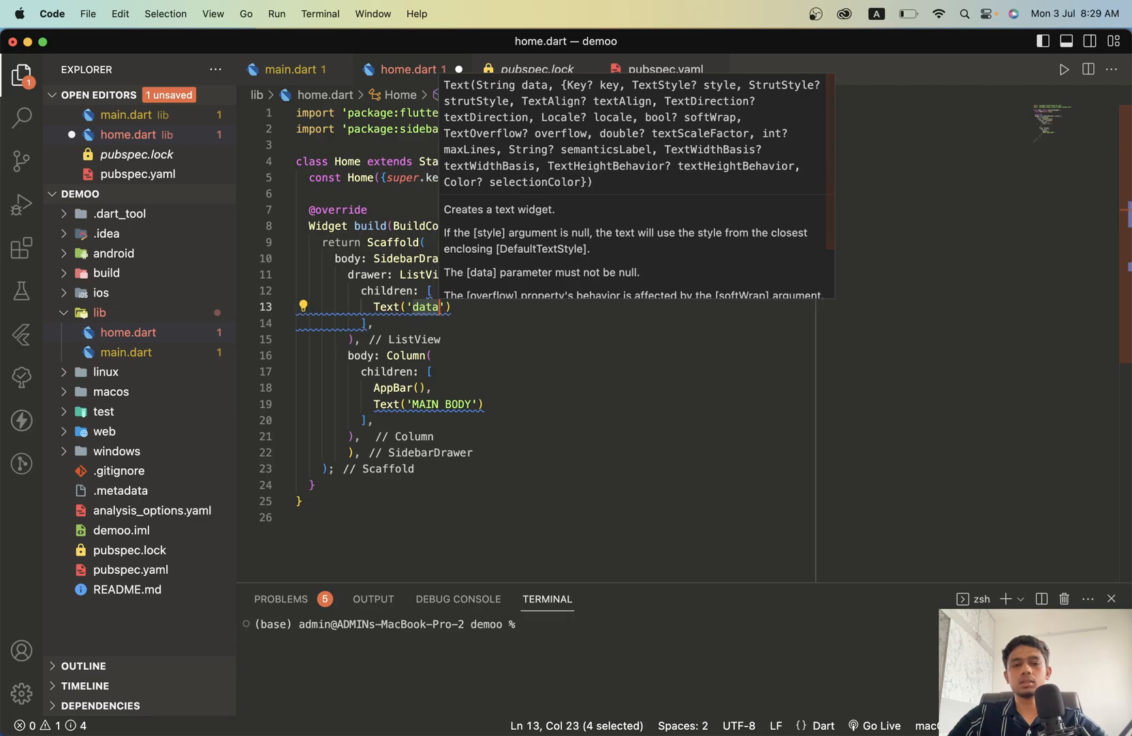
{"action": "type", "text": "ASD"}
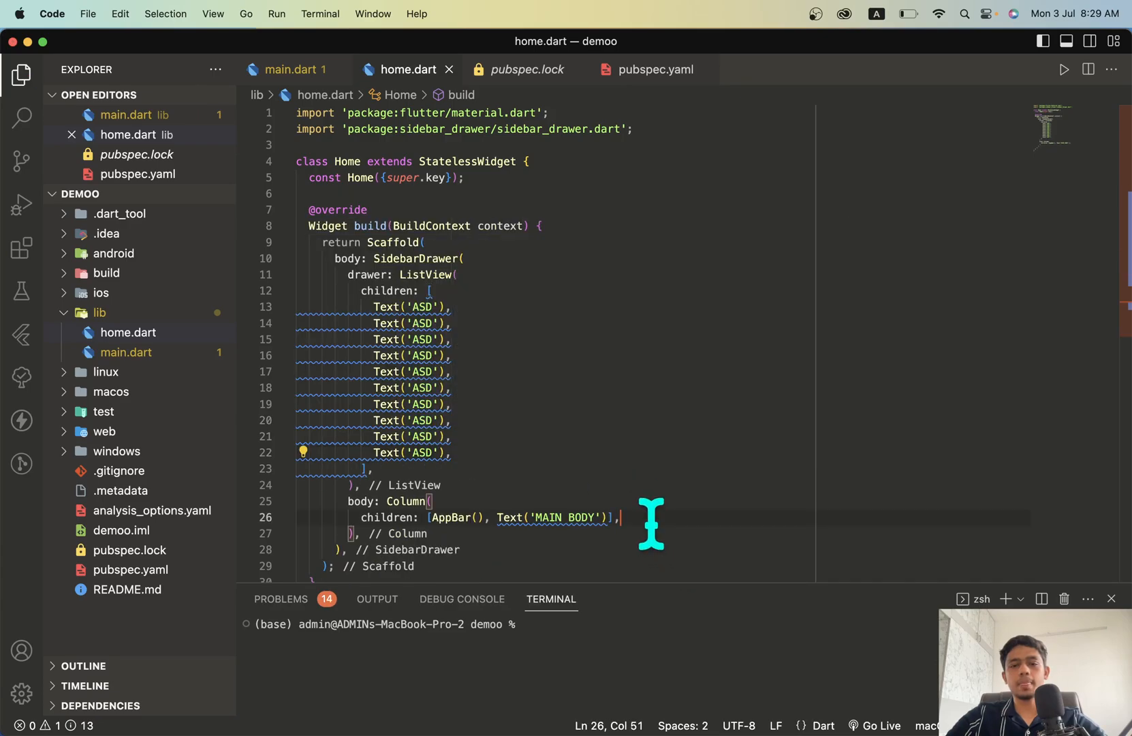
Step: Run `flutter run -d chrome` in the terminal and enlarge the output panel
{"action": "type", "text": "FLUTT"}
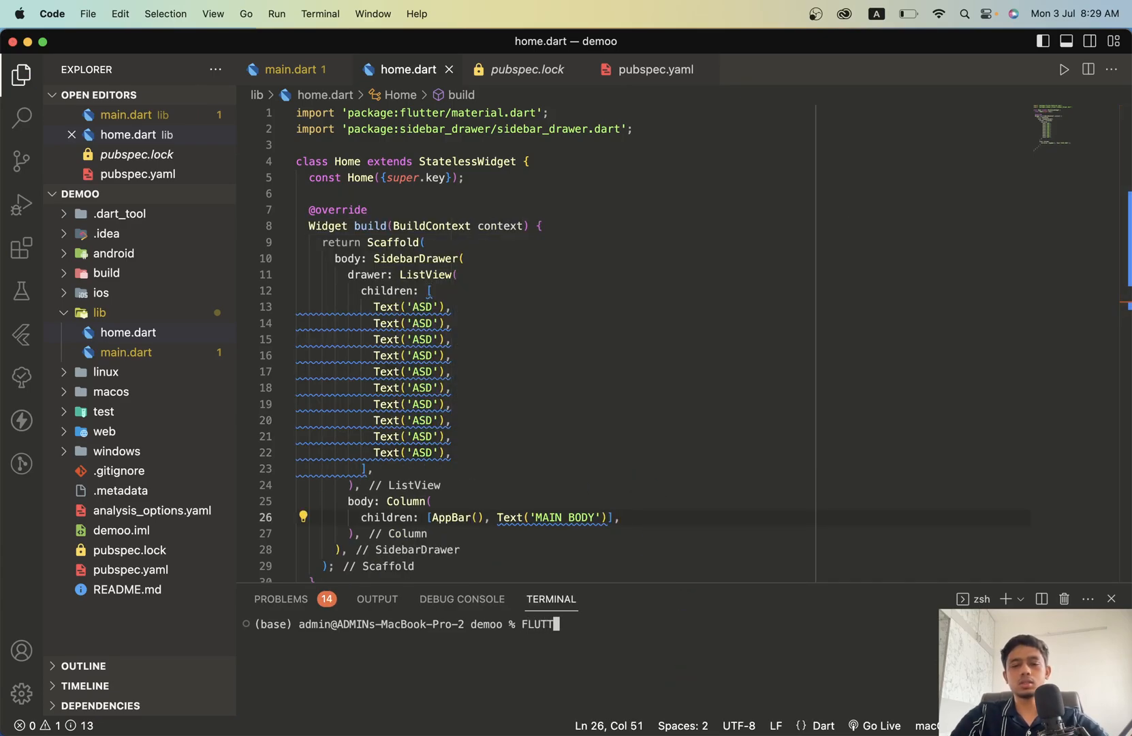
{"action": "type", "text": "flutter run"}
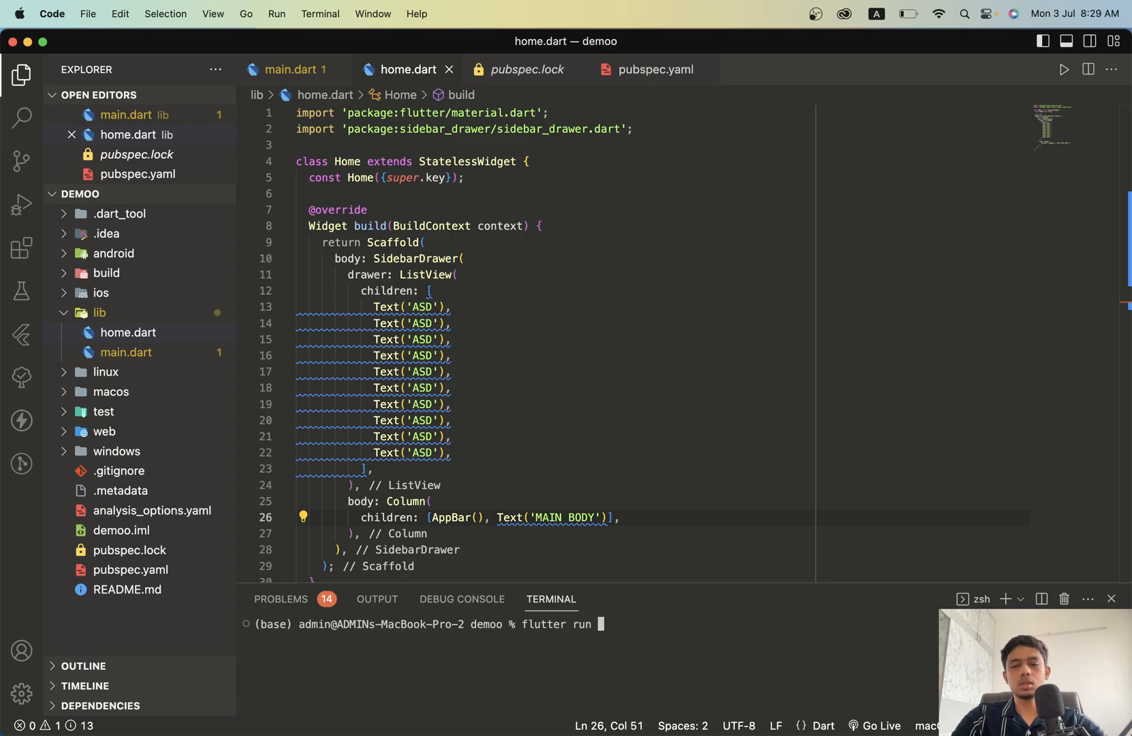
{"action": "type", "text": "-d chrime"}
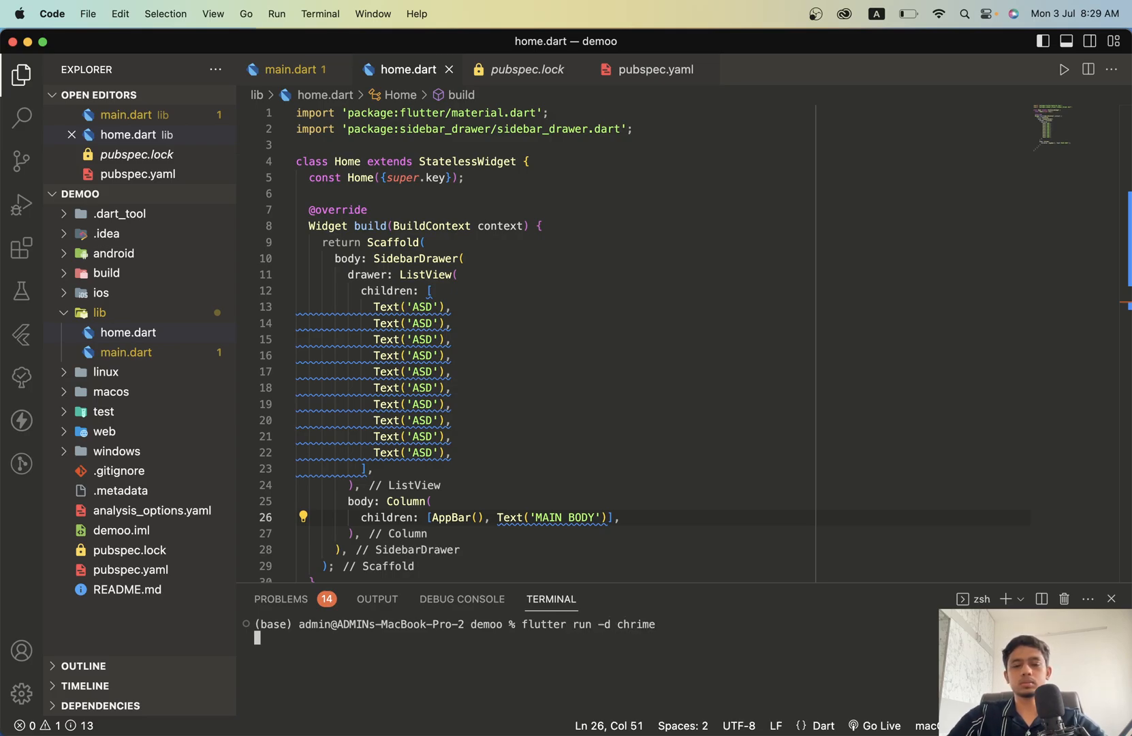
{"action": "type", "text": "flutter run -d chr"}
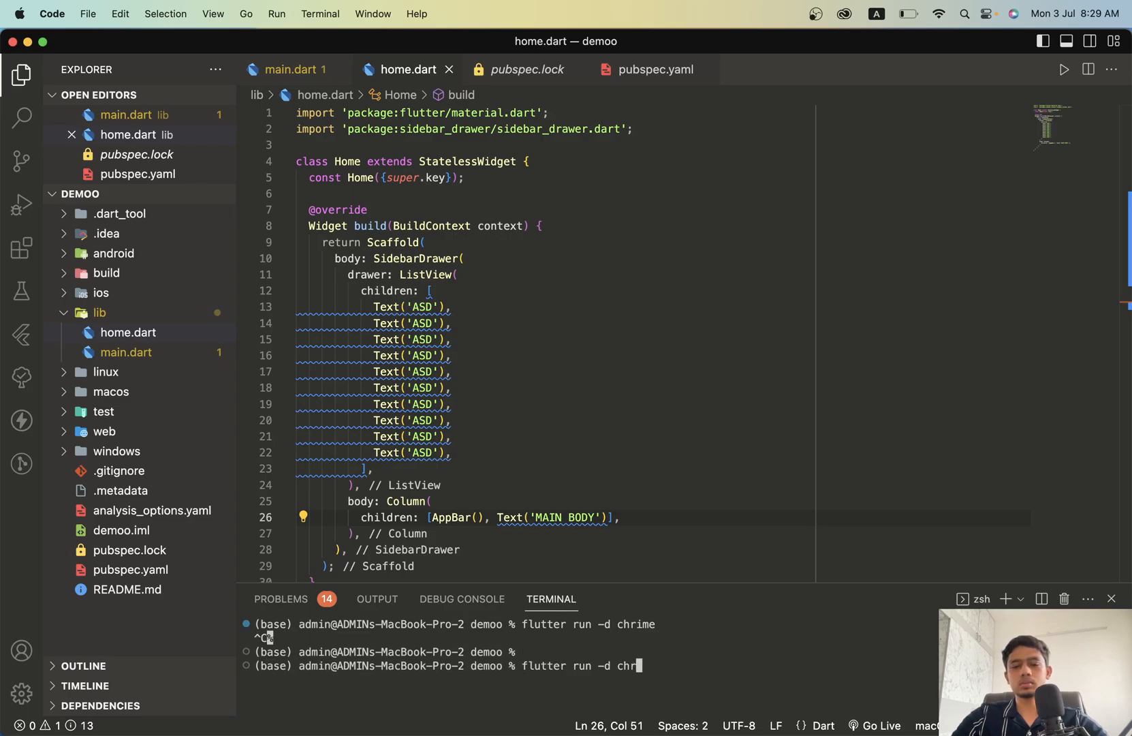
{"action": "type", "text": "om"}
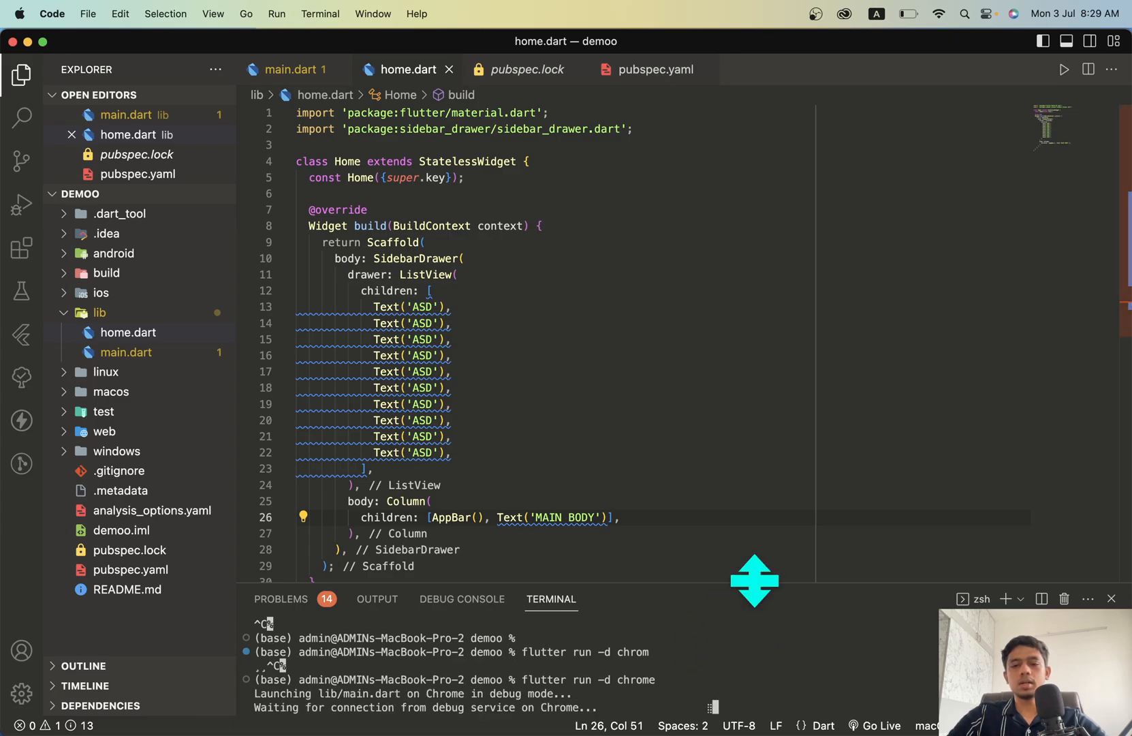
{"action": "left_click_drag", "start_coordinate": [755, 585], "coordinate": [736, 531]}
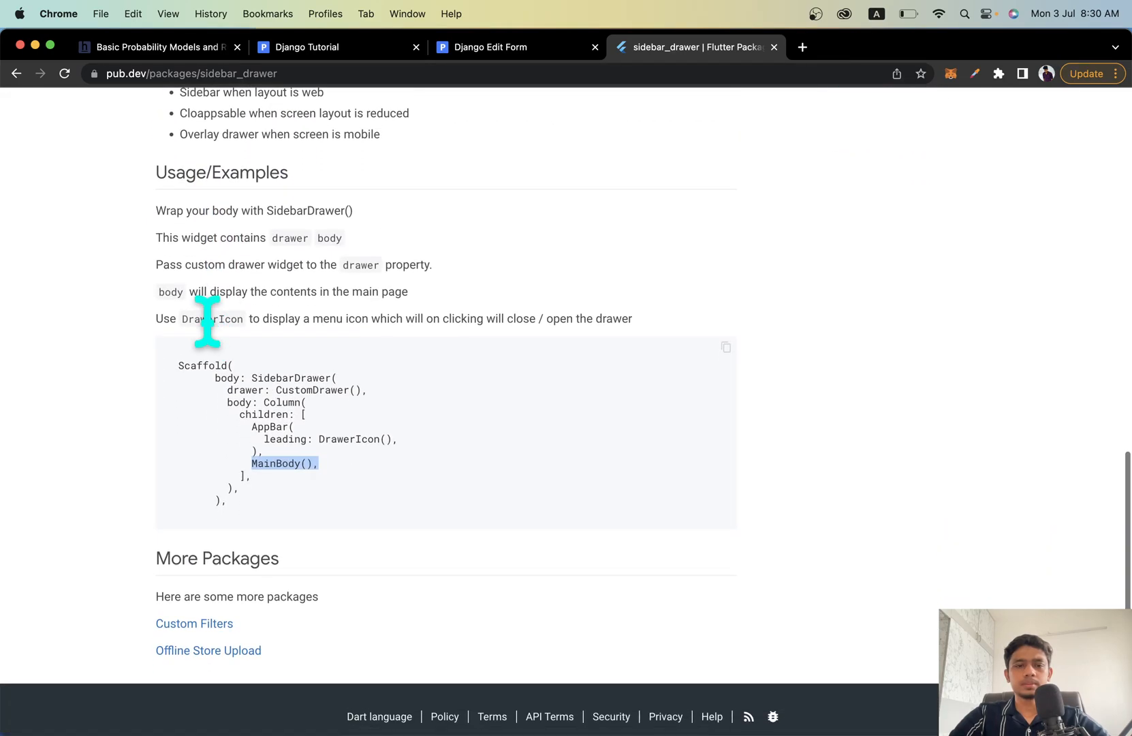
{"action": "mouse_move", "coordinate": [260, 382]}
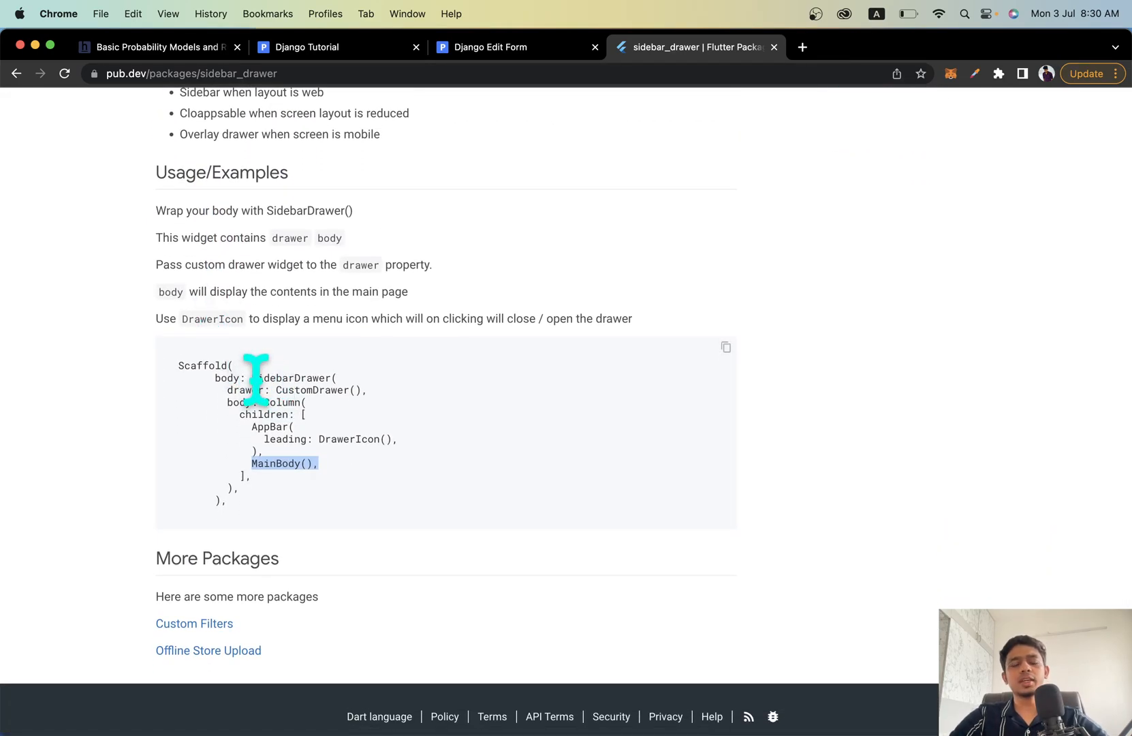
Step: Select DrawerIcon in the sidebar_drawer Usage example code on pub.dev
{"action": "double_click", "coordinate": [291, 377]}
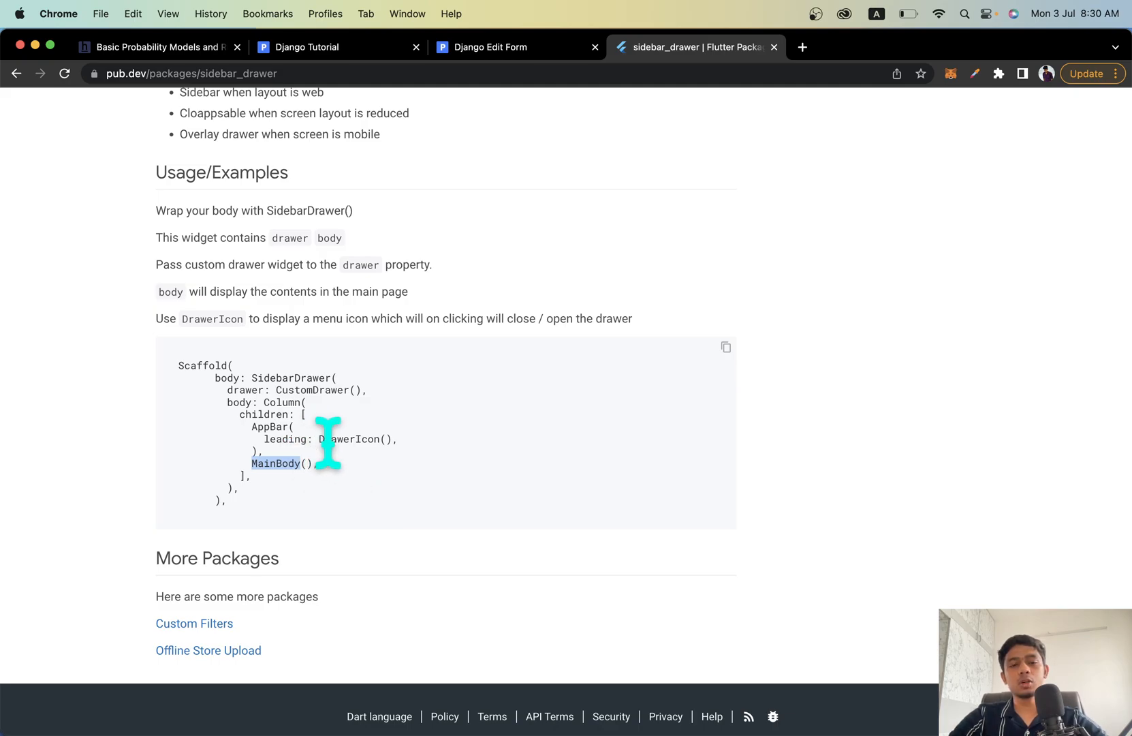
{"action": "double_click", "coordinate": [348, 438]}
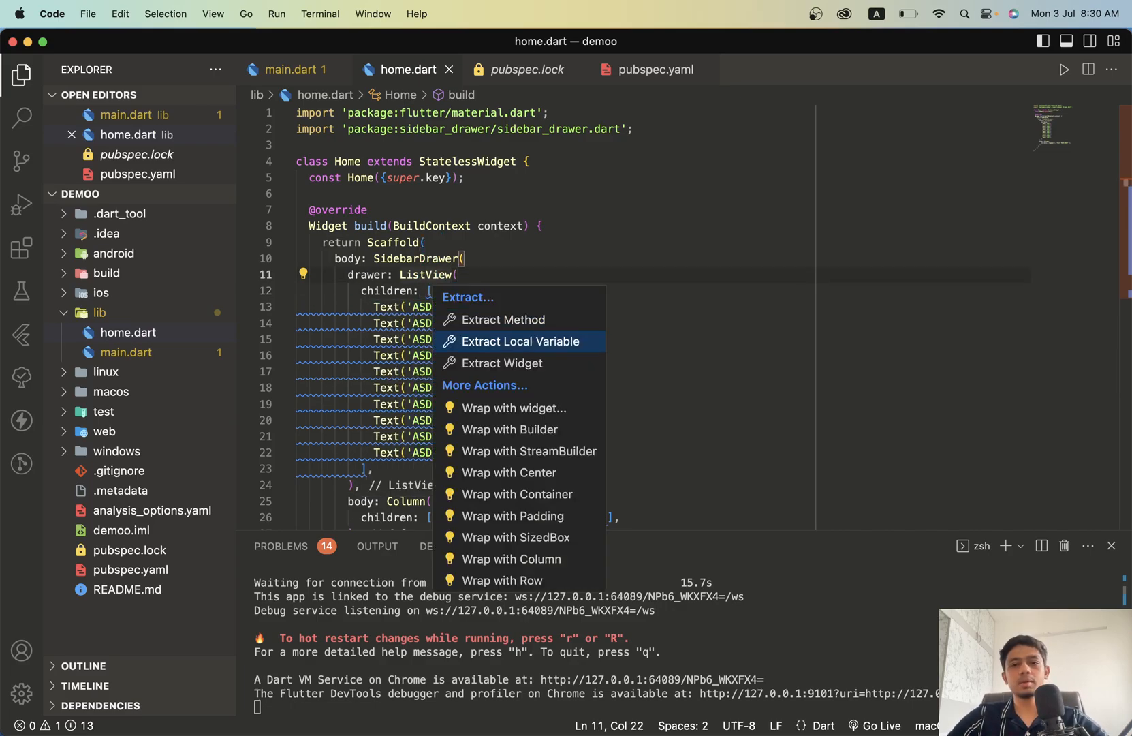
Step: Wrap the drawer ListView in a Container with color: Colors.blue and hot-restart the app
{"action": "left_click", "coordinate": [517, 493]}
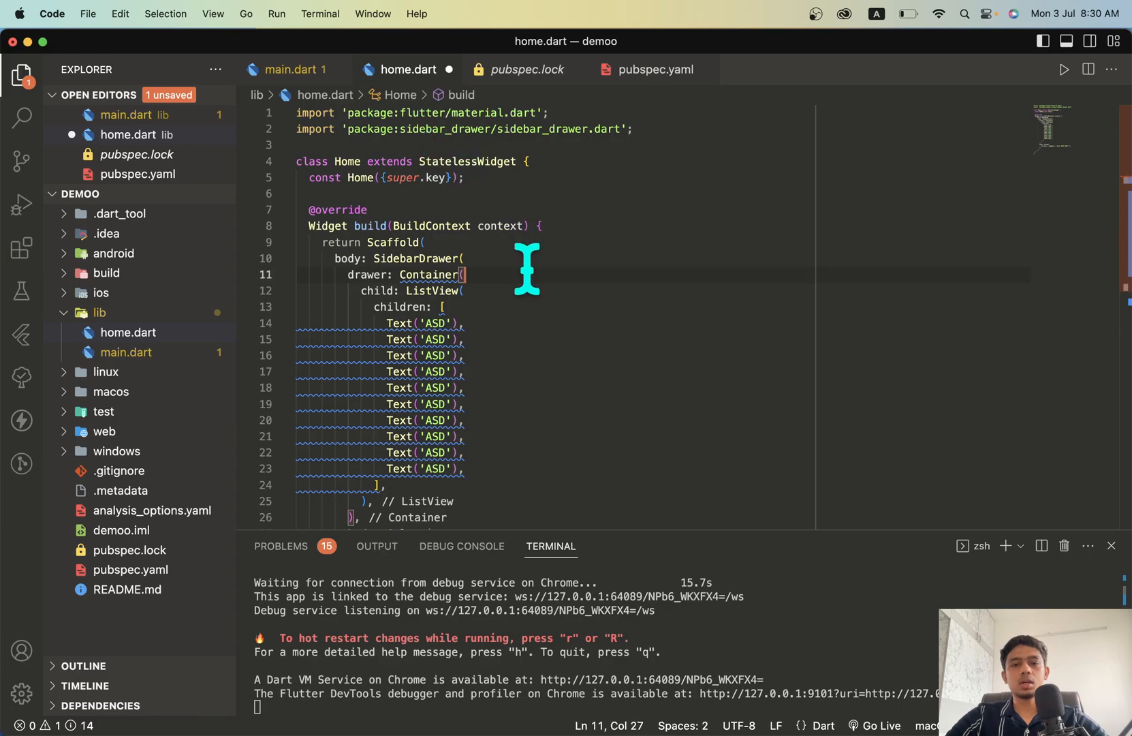
{"action": "type", "text": "color: C,"}
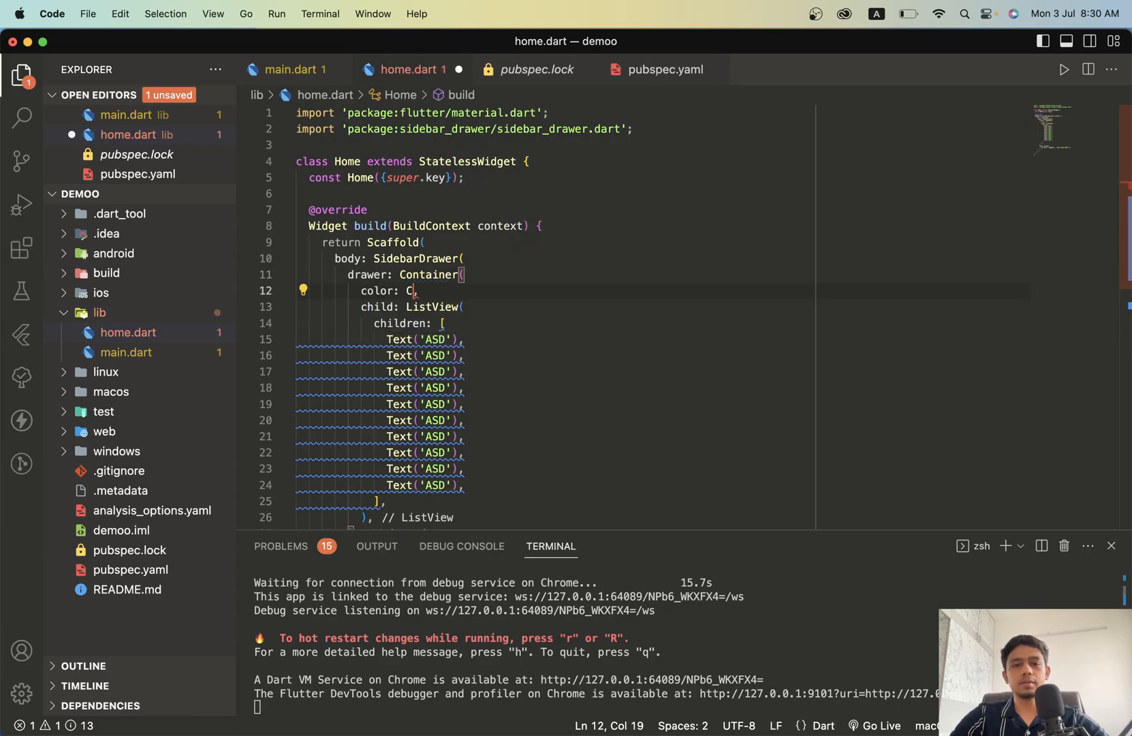
{"action": "type", "text": "olors.blue"}
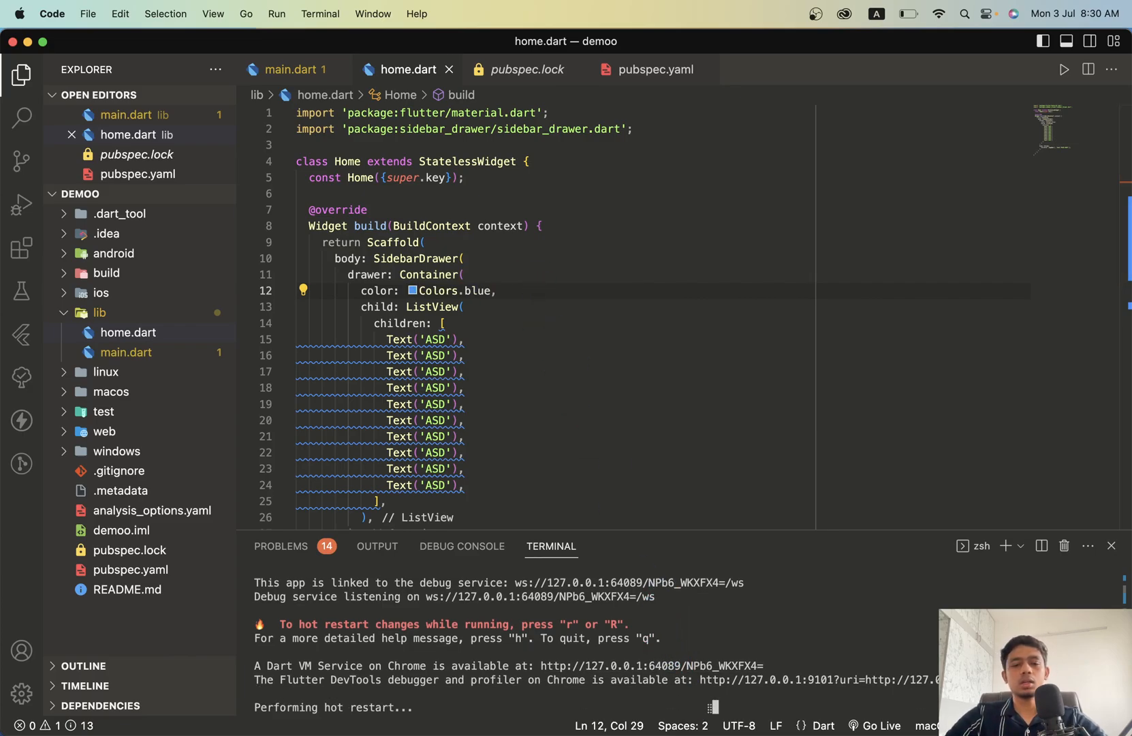
{"action": "key", "text": "mission_control"}
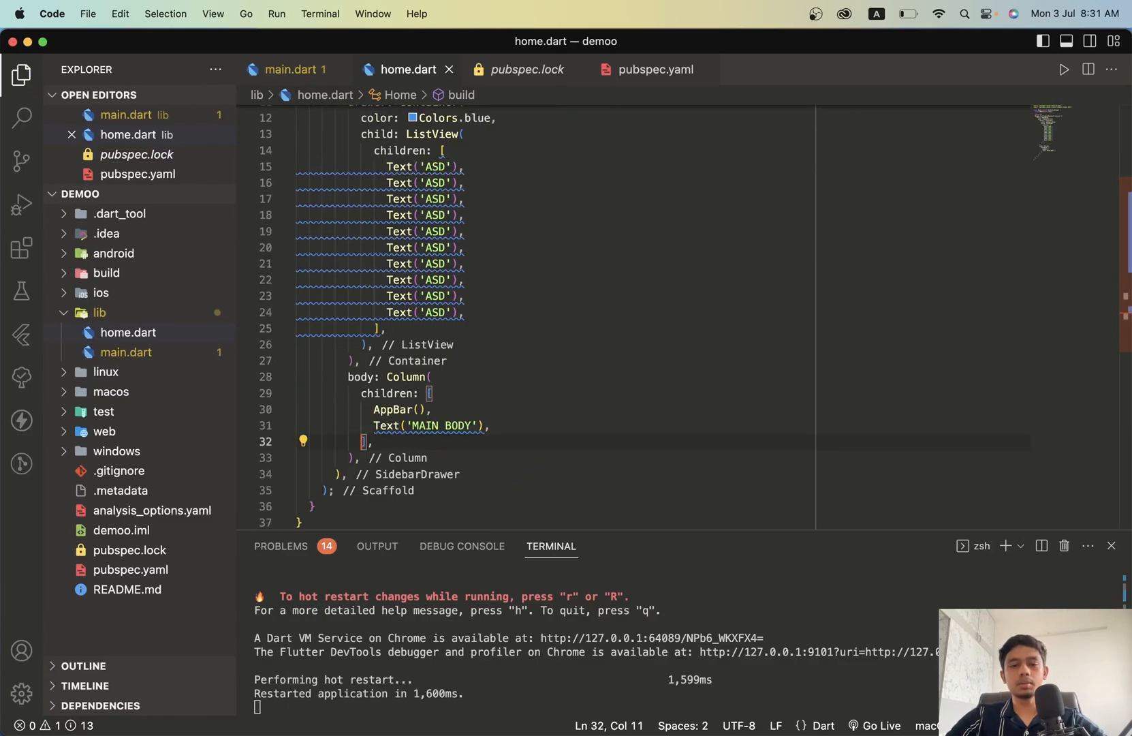
Step: Give the AppBar backgroundColor: Colors.red and leading: DrawerIcon()
{"action": "type", "text": "backgroundColor: Colors.red,"}
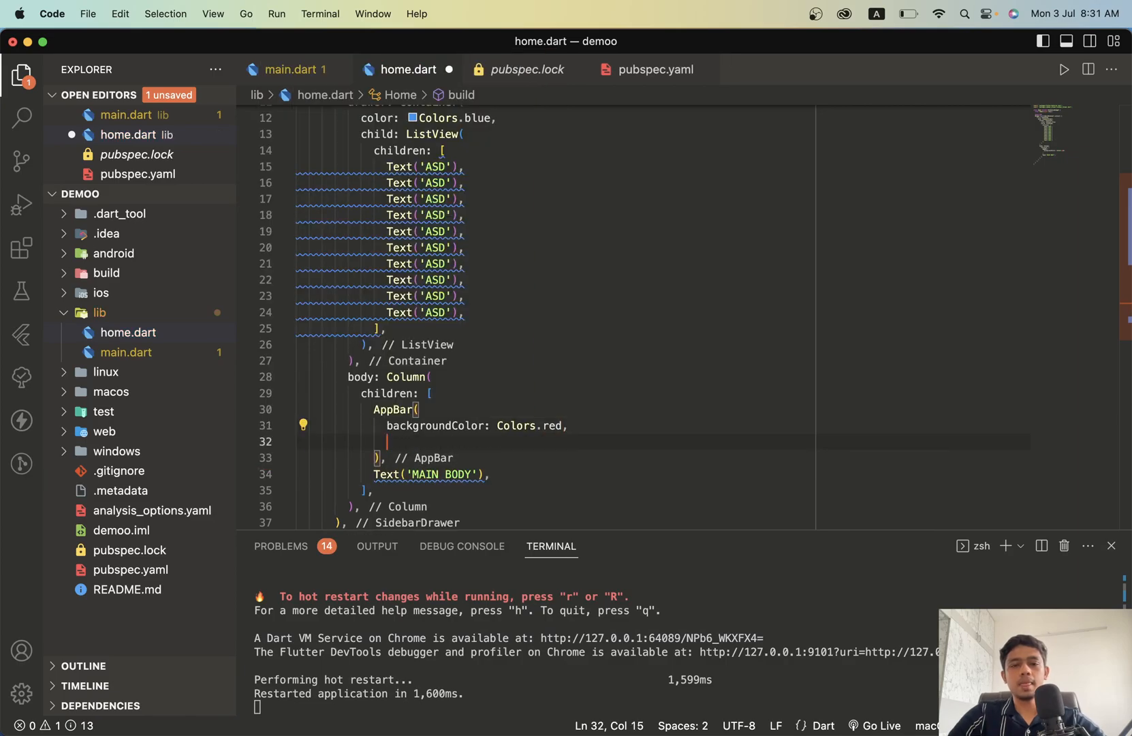
{"action": "type", "text": "l"}
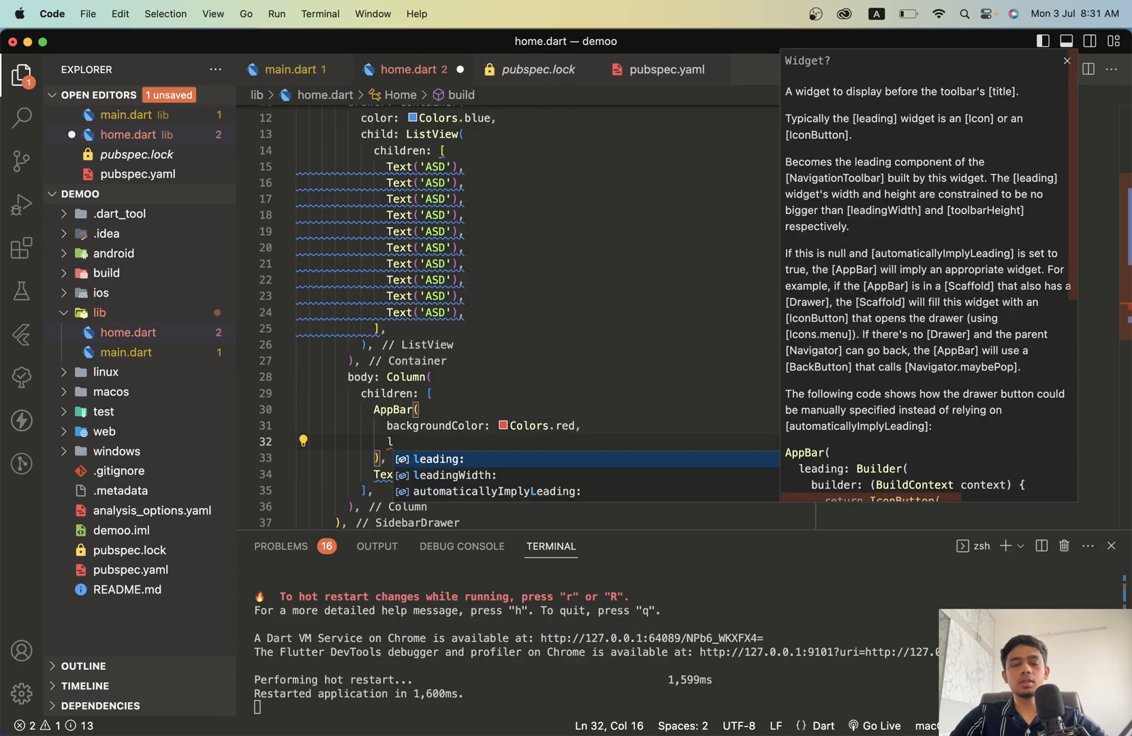
{"action": "type", "text": "Drawer"}
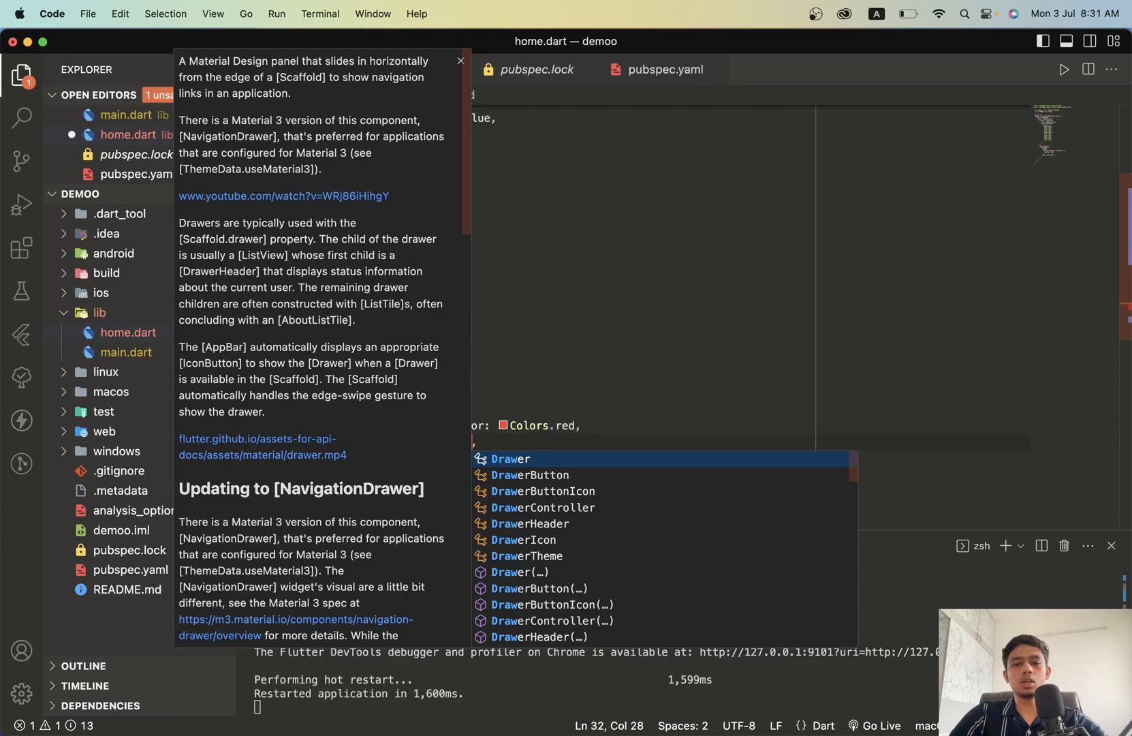
{"action": "type", "text": "Icon("}
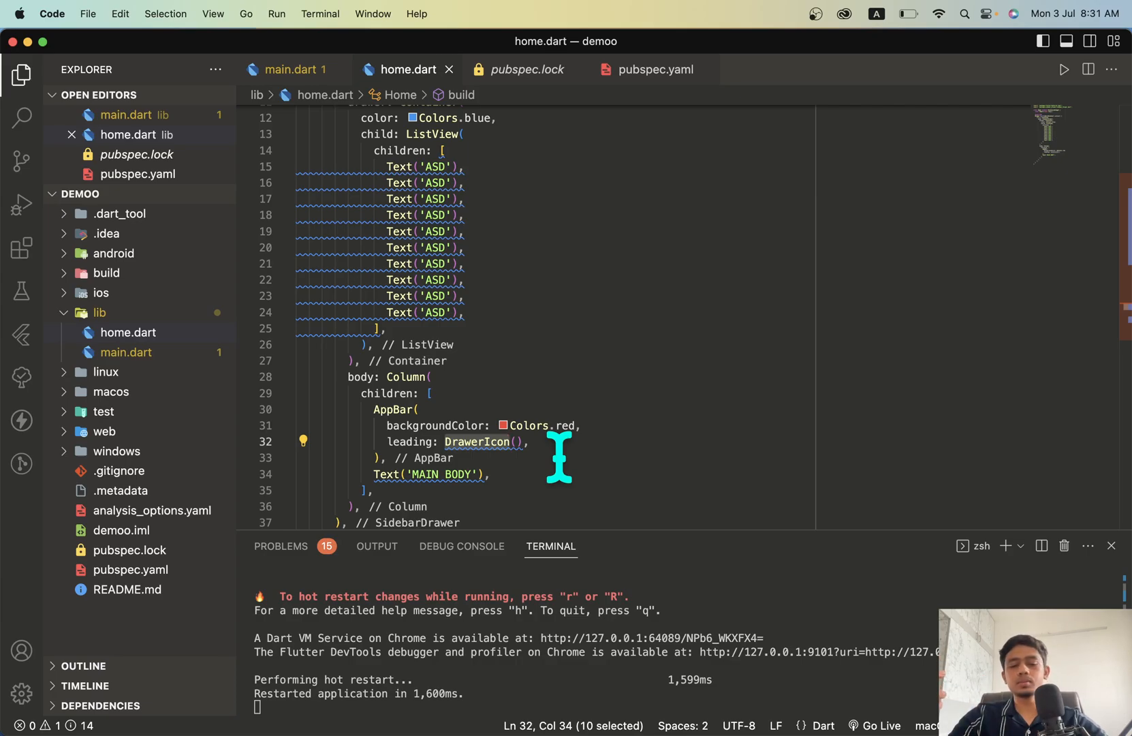
{"action": "mouse_move", "coordinate": [624, 594]}
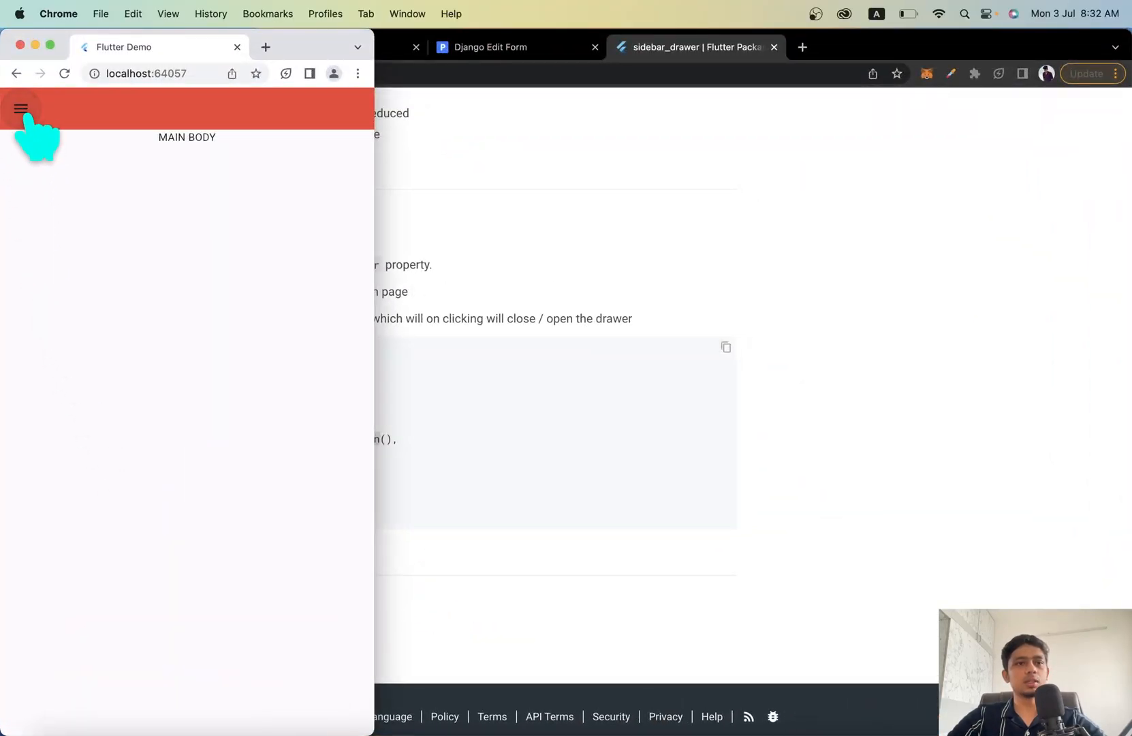
Step: Toggle the blue ASD sidebar open and closed with the DrawerIcon in the widened app window
{"action": "left_click", "coordinate": [20, 109]}
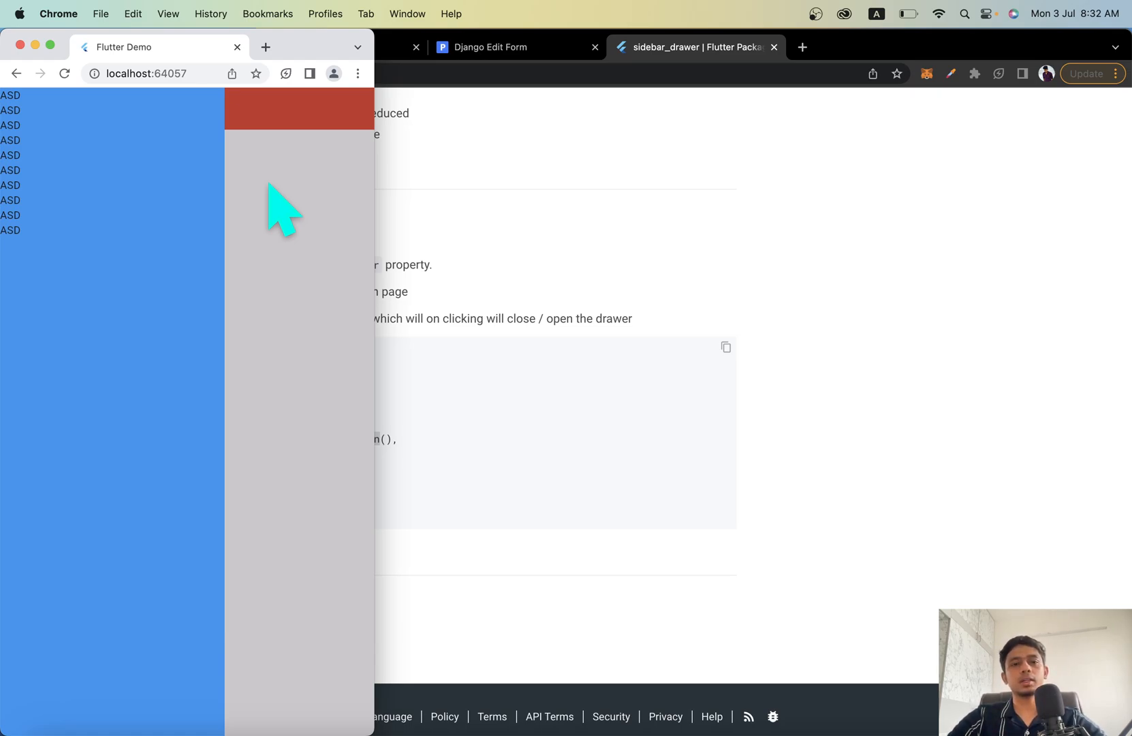
{"action": "left_click", "coordinate": [282, 210]}
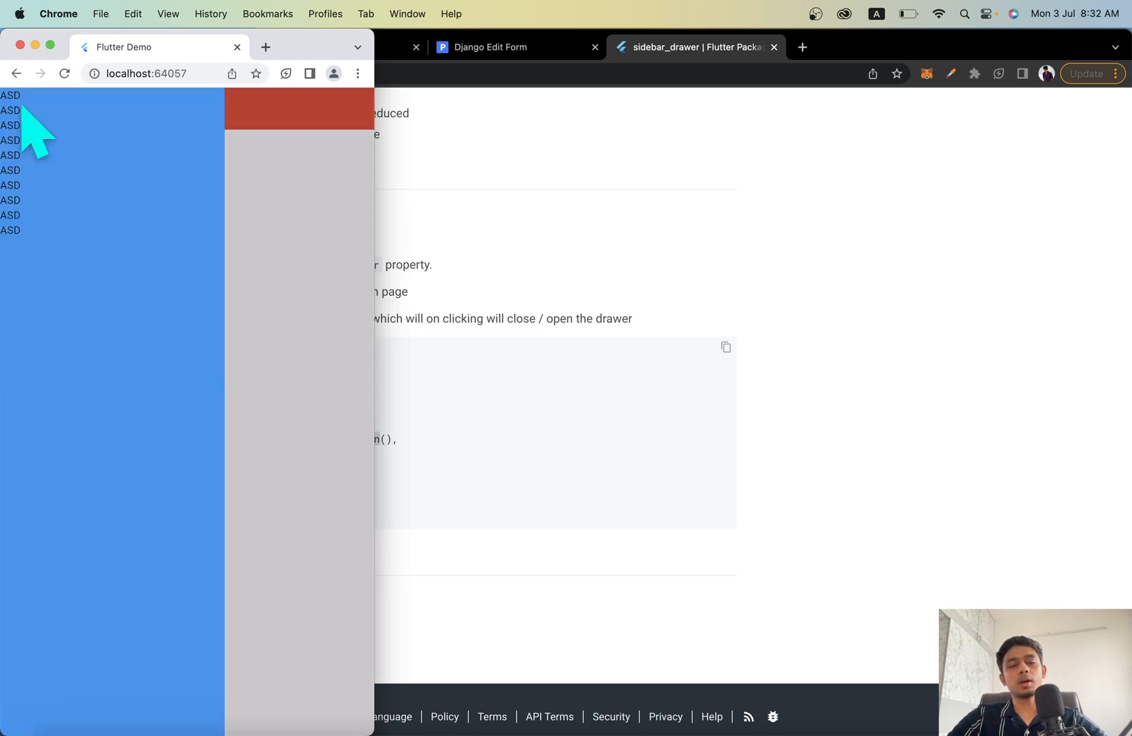
{"action": "mouse_move", "coordinate": [261, 184]}
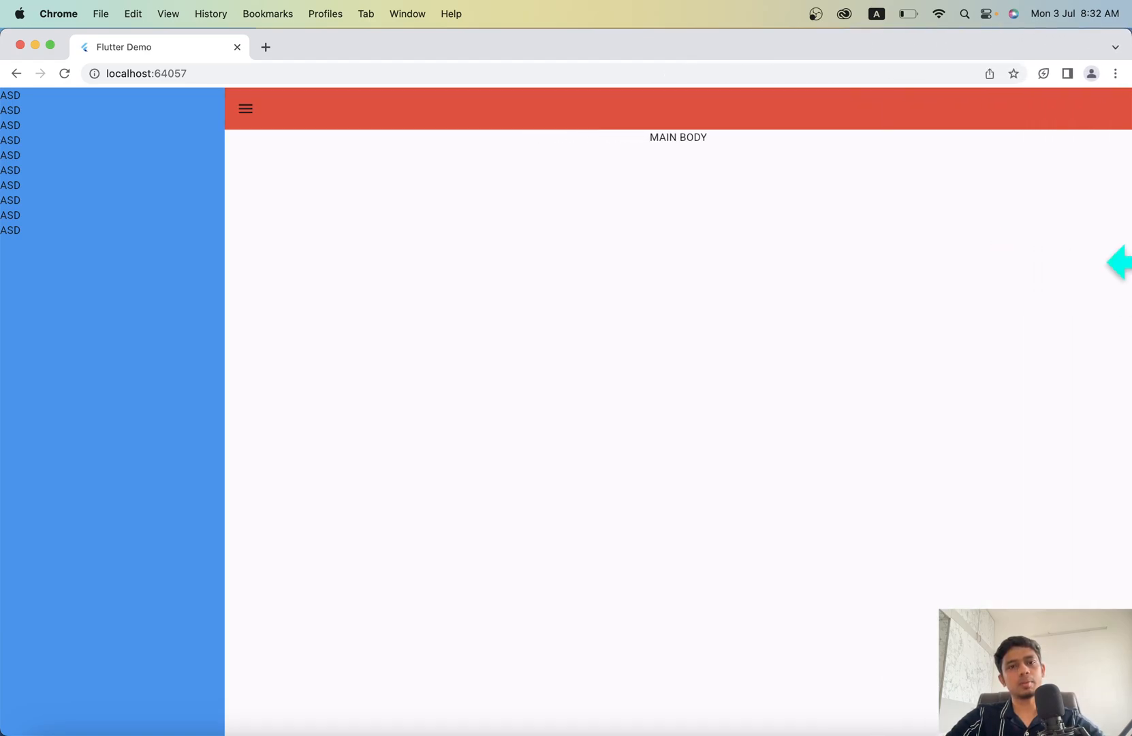
{"action": "mouse_move", "coordinate": [236, 184]}
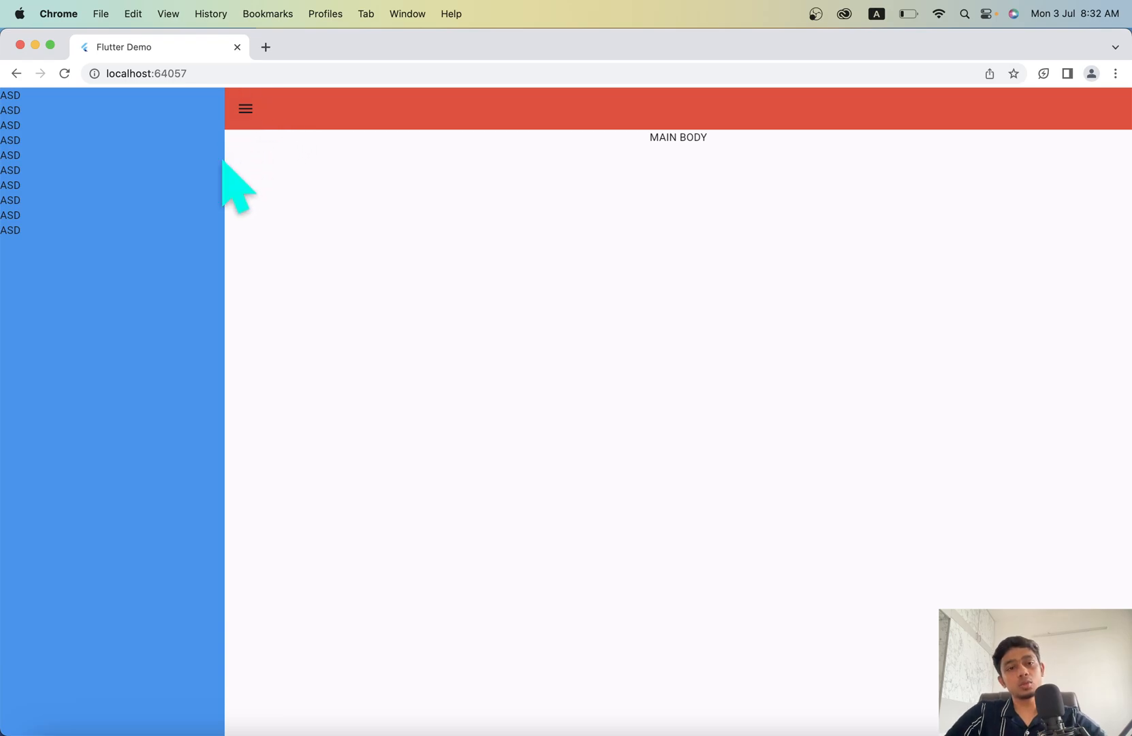
{"action": "left_click", "coordinate": [245, 107]}
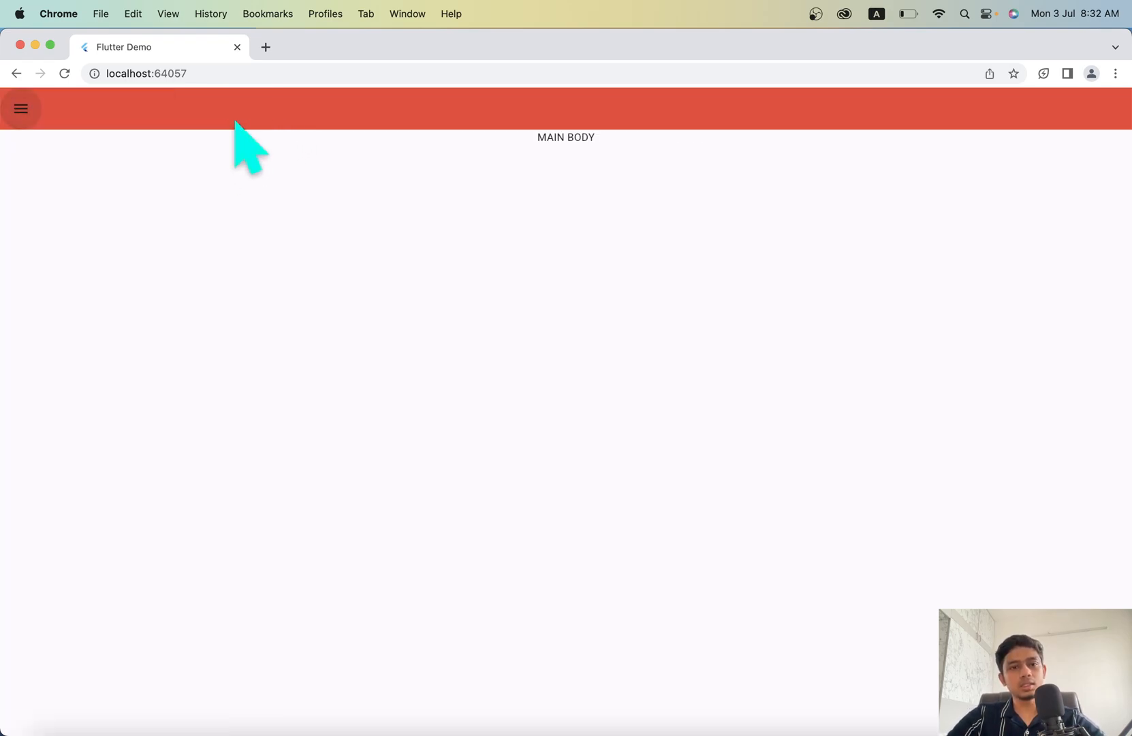
{"action": "left_click", "coordinate": [20, 108]}
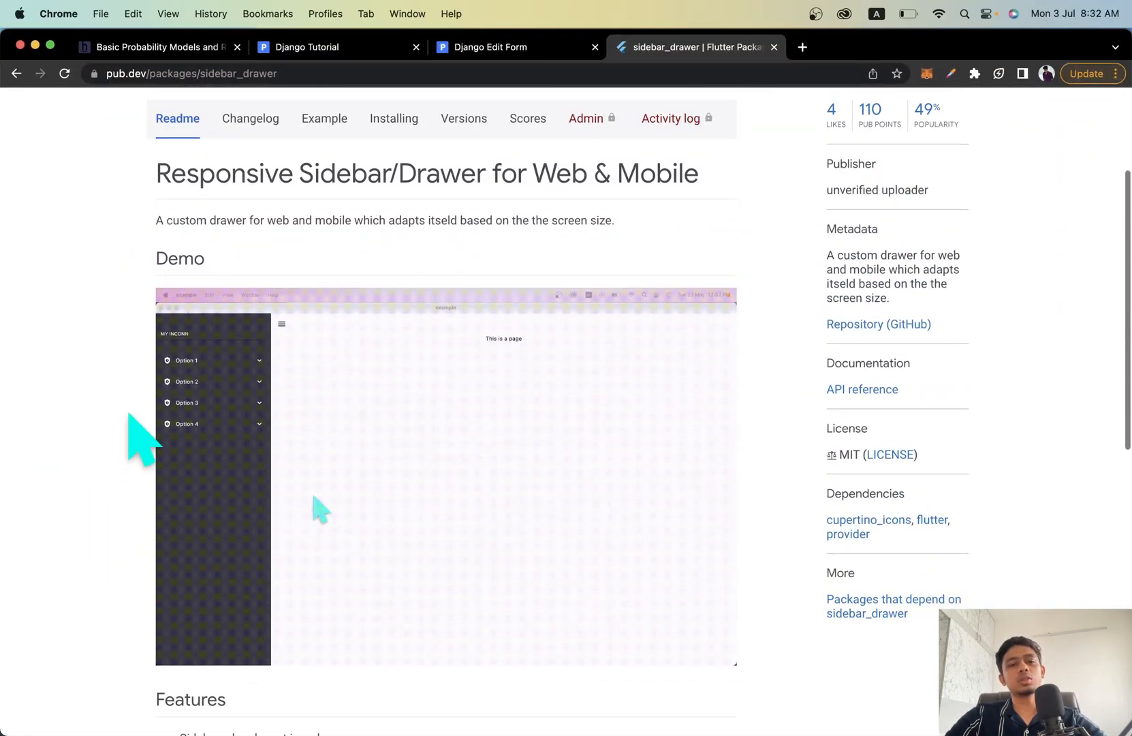
Step: Return to the pub.dev sidebar_drawer 0.0.1+1 page showing the Readme top and Demo animation
{"action": "scroll", "scroll_direction": "down", "scroll_amount": 3}
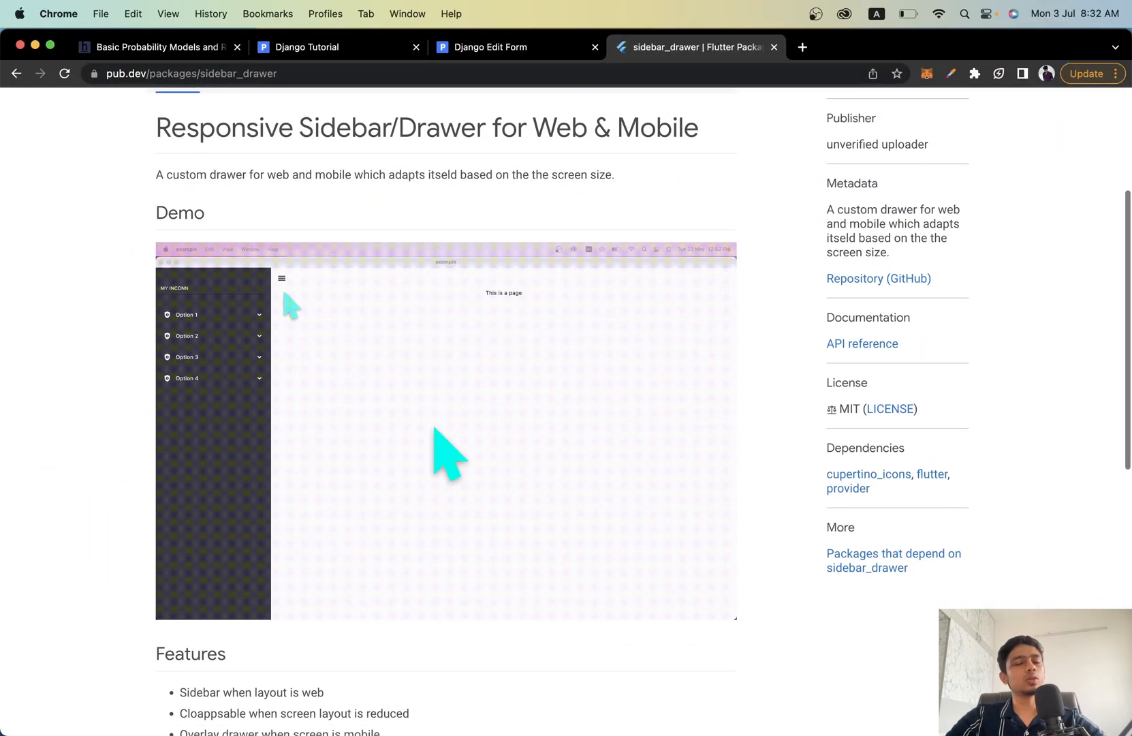
{"action": "left_click", "coordinate": [282, 278]}
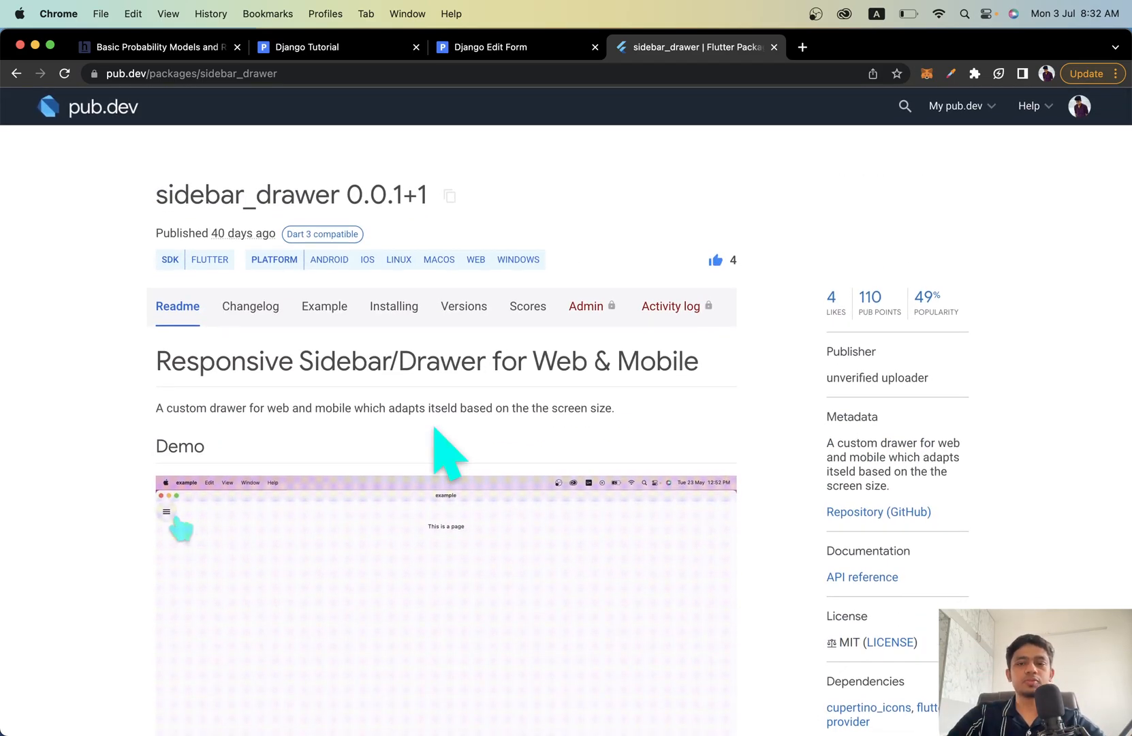
{"action": "left_click", "coordinate": [167, 511]}
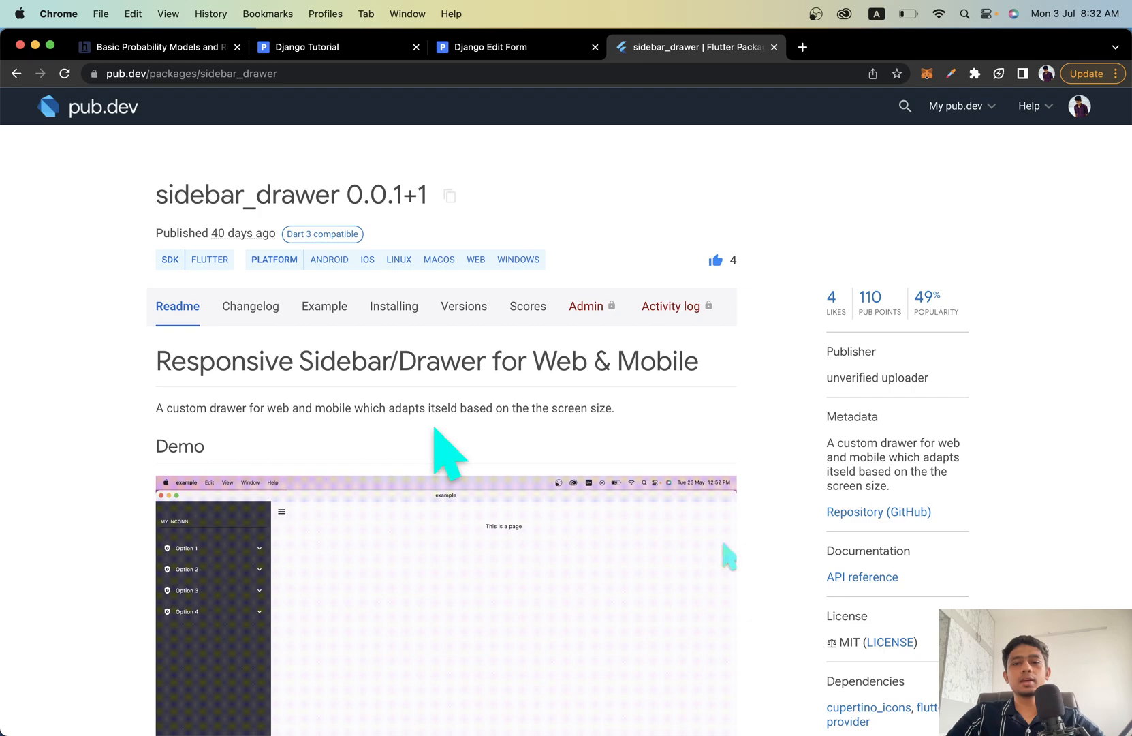